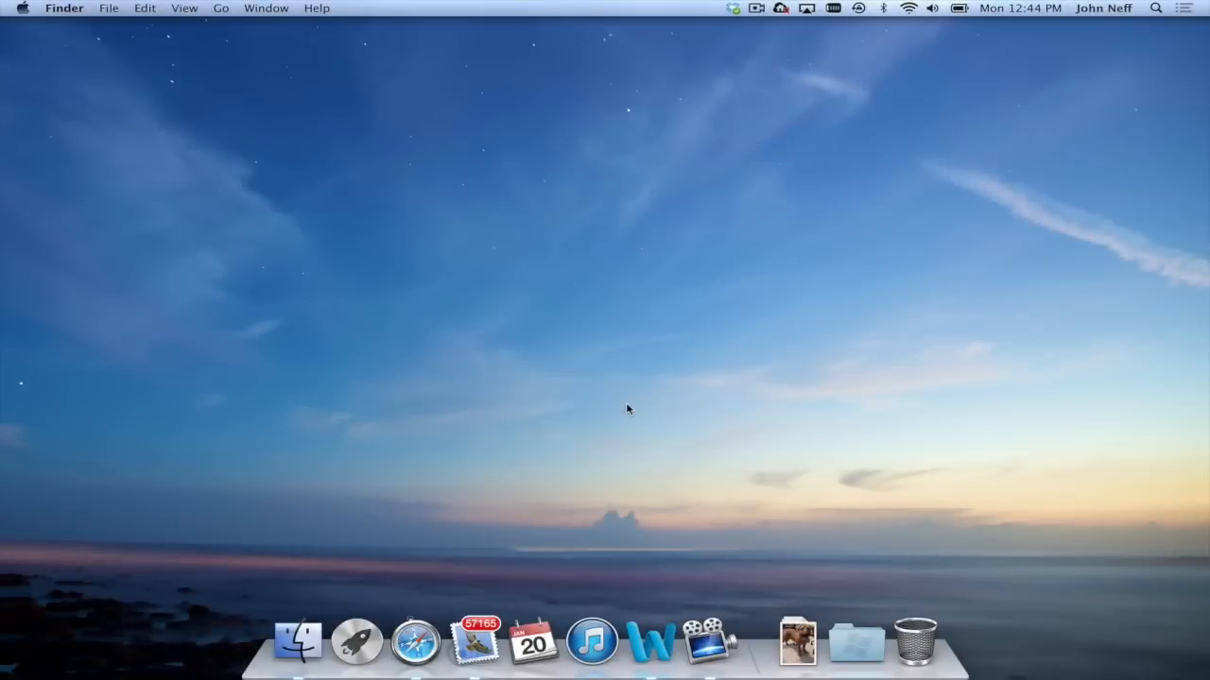
mouse_move(299, 641)
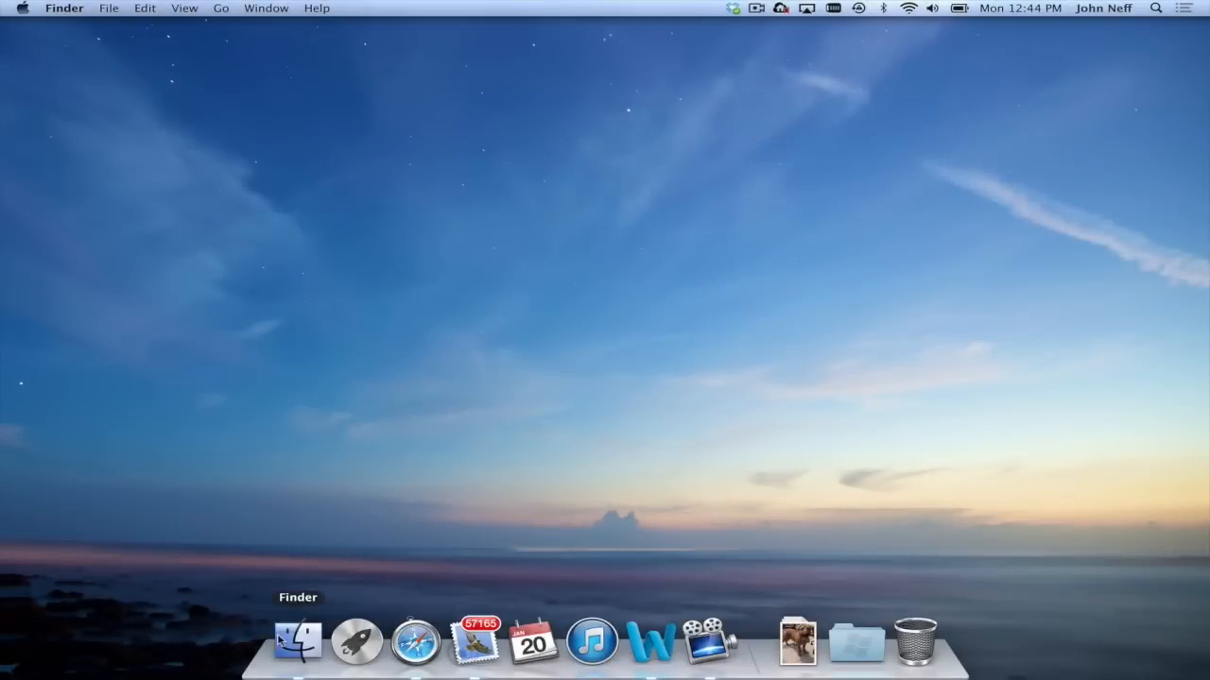
mouse_move(533, 641)
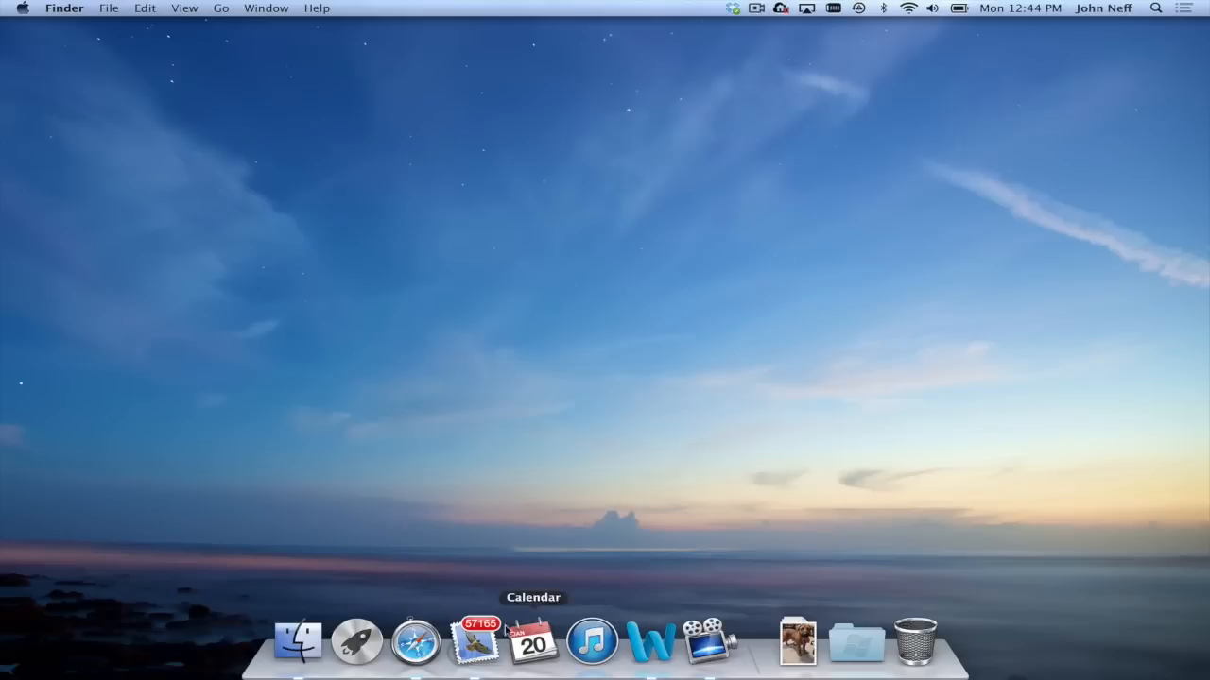
mouse_move(298, 641)
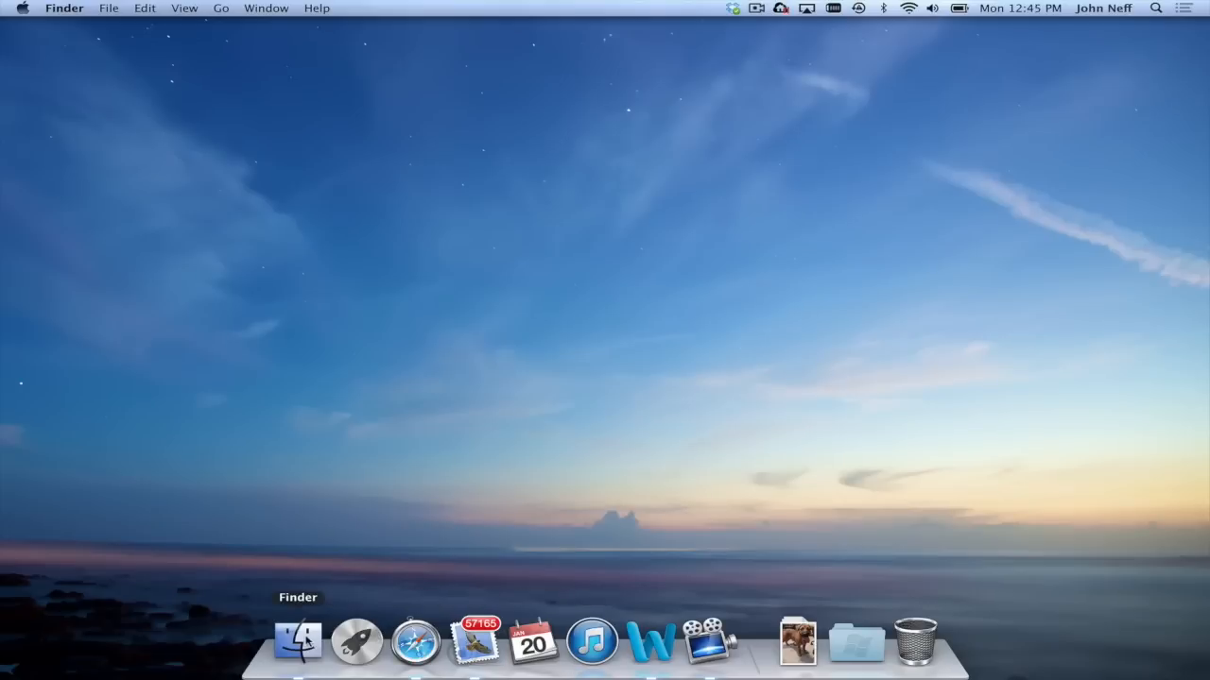
mouse_move(355, 640)
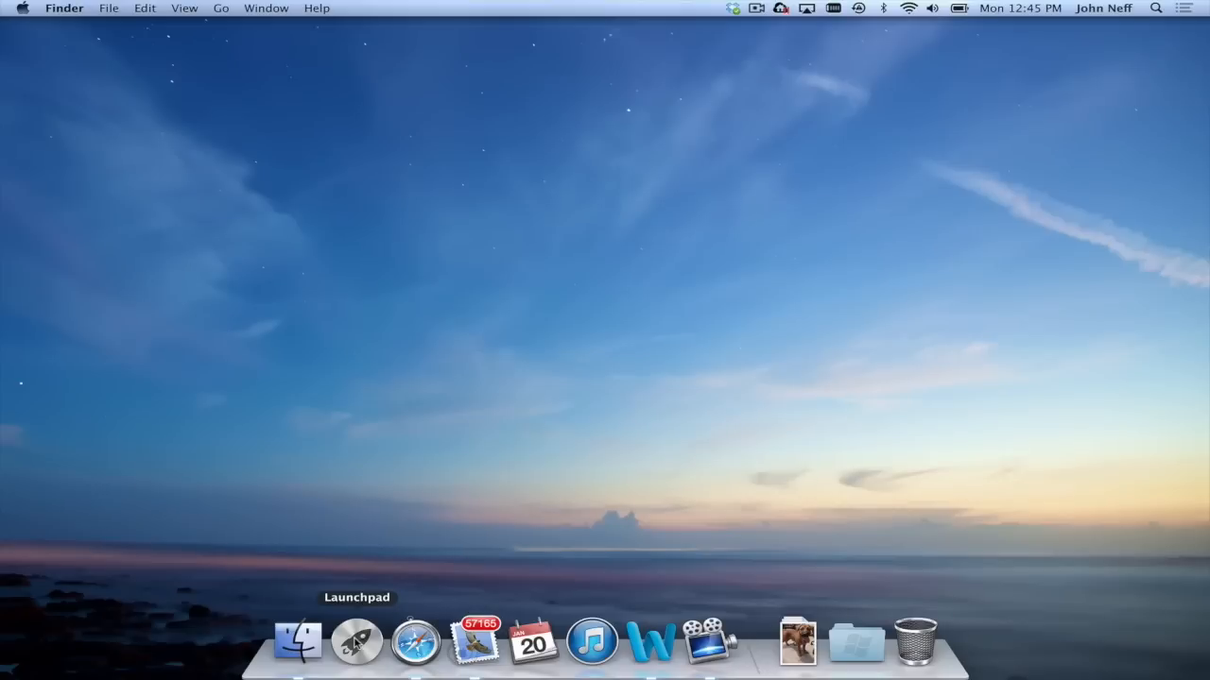
mouse_move(416, 640)
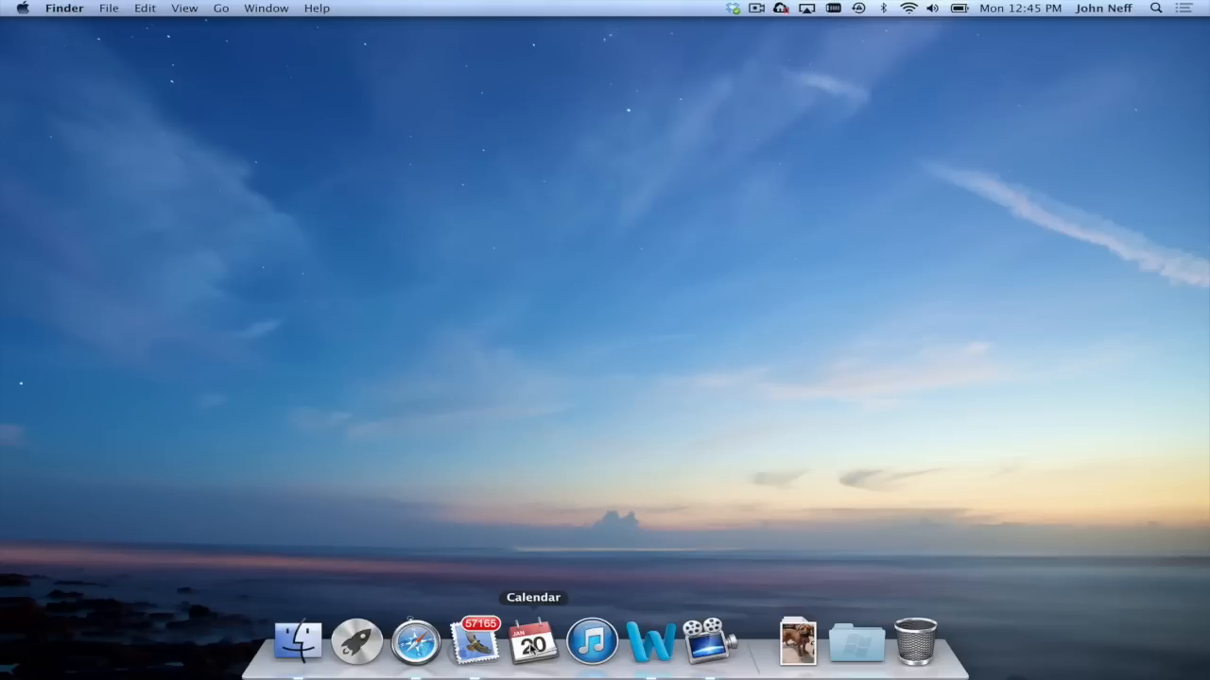
mouse_move(709, 642)
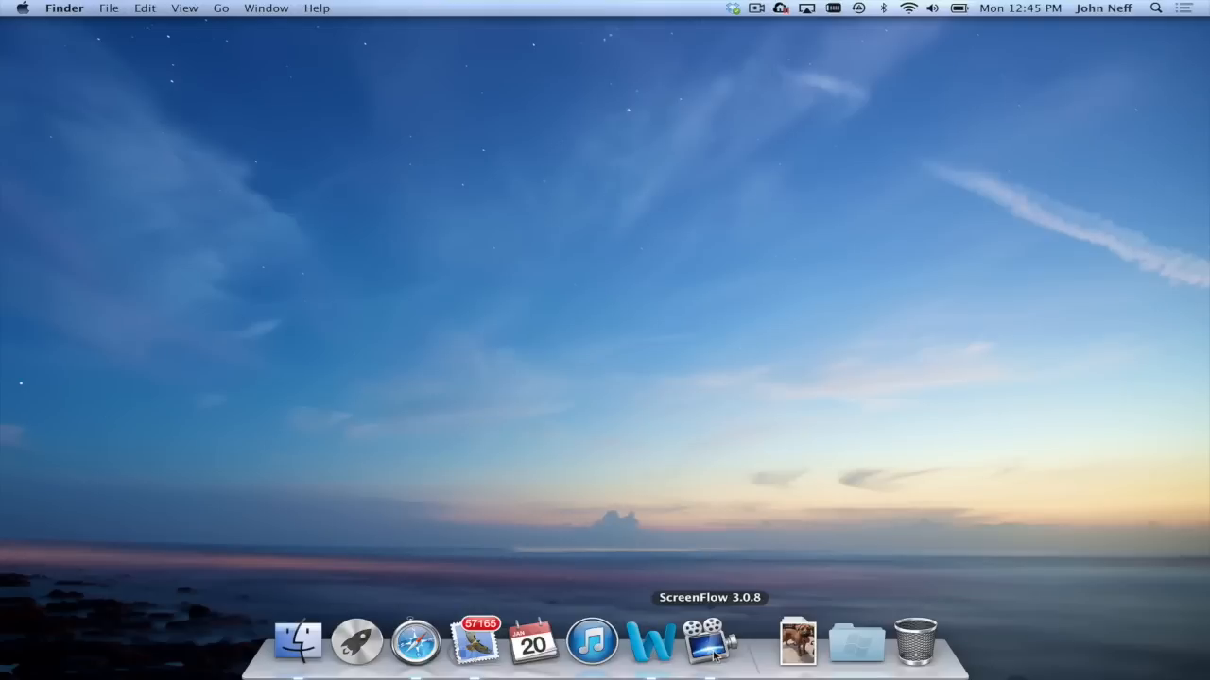
mouse_move(416, 641)
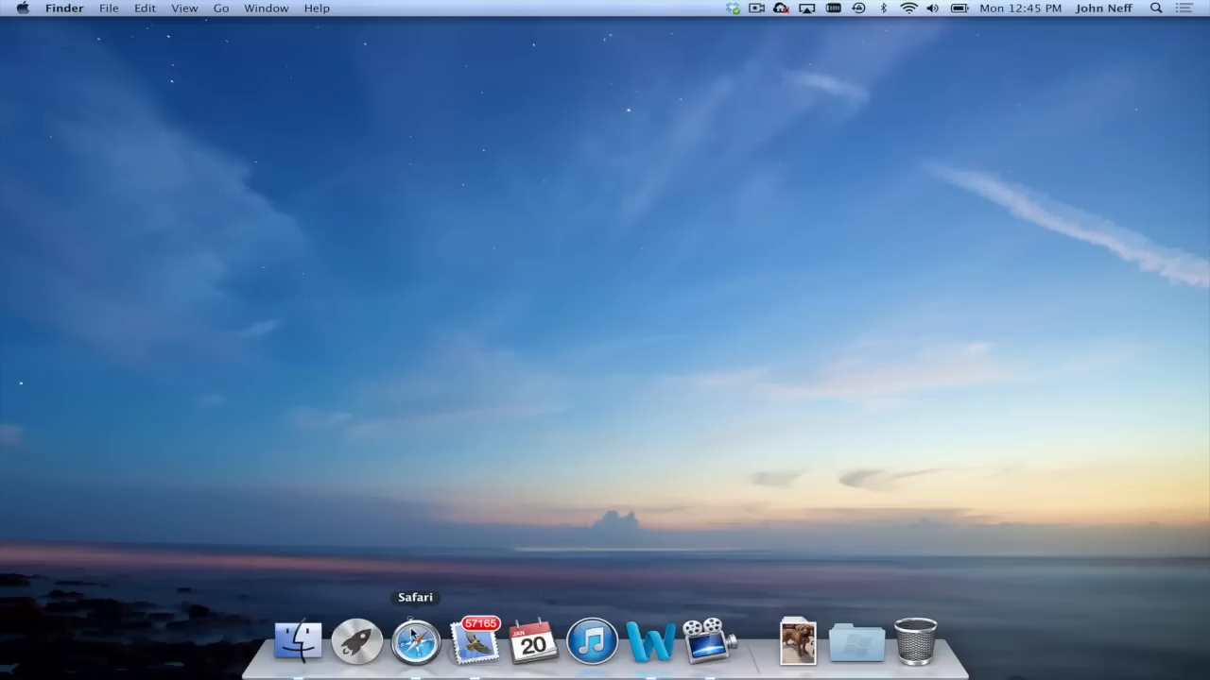
mouse_move(474, 641)
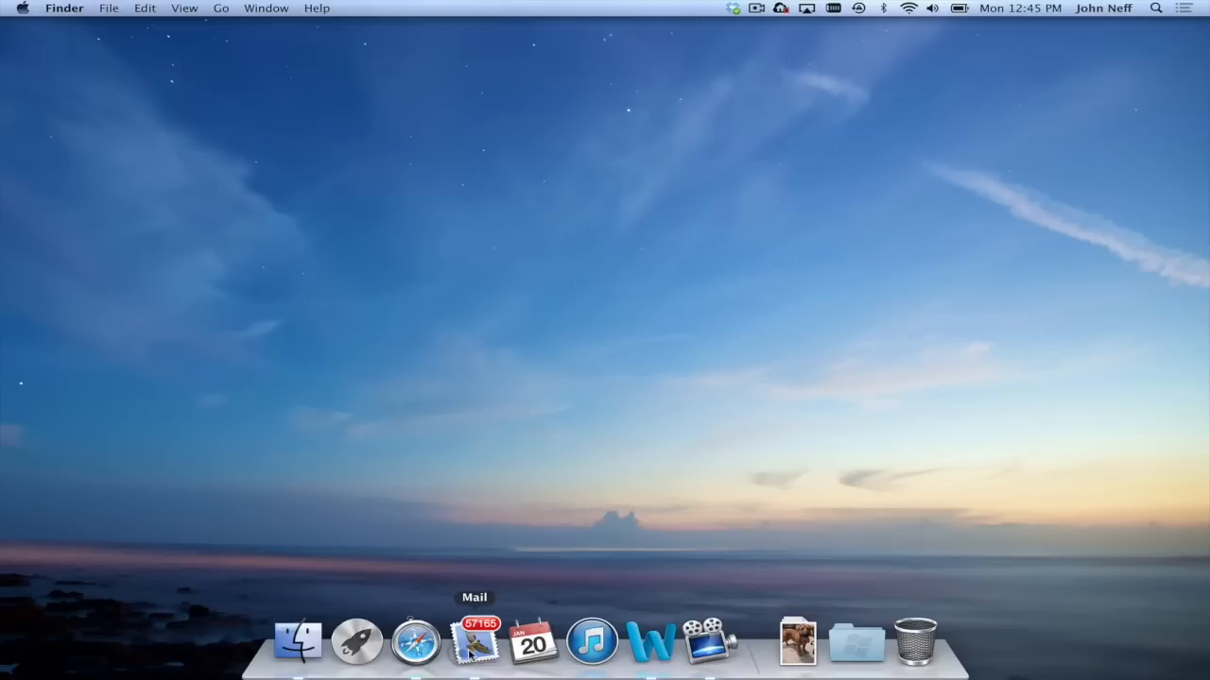
mouse_move(416, 642)
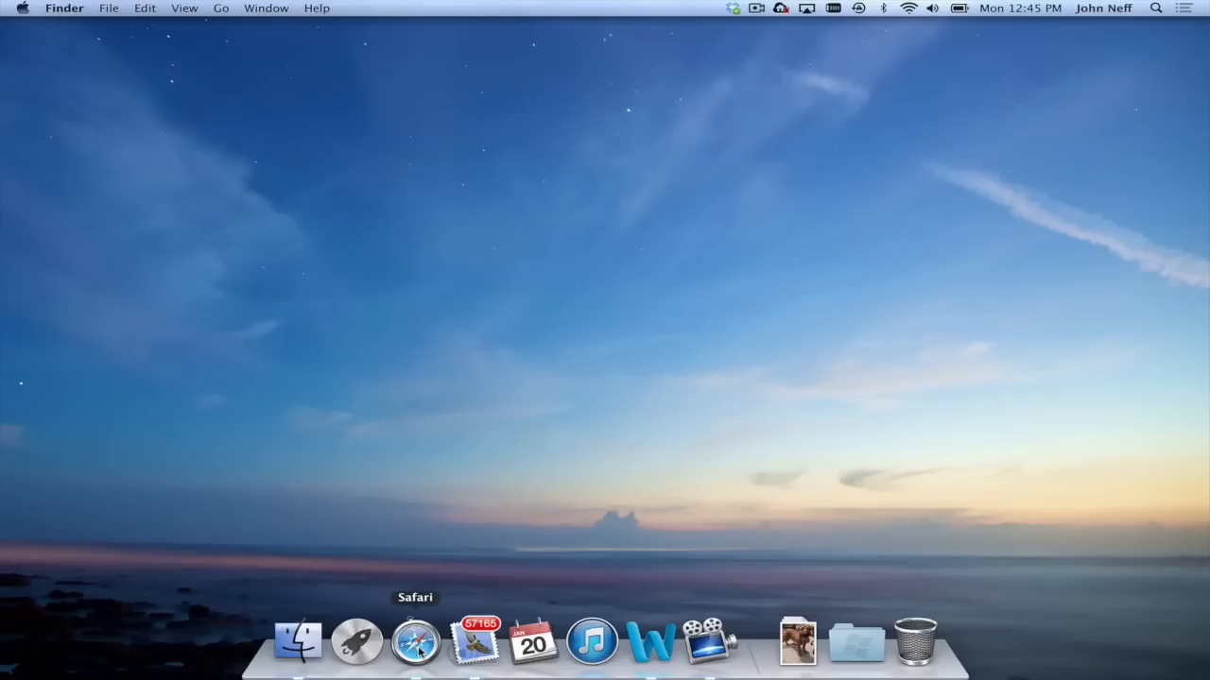
mouse_move(475, 650)
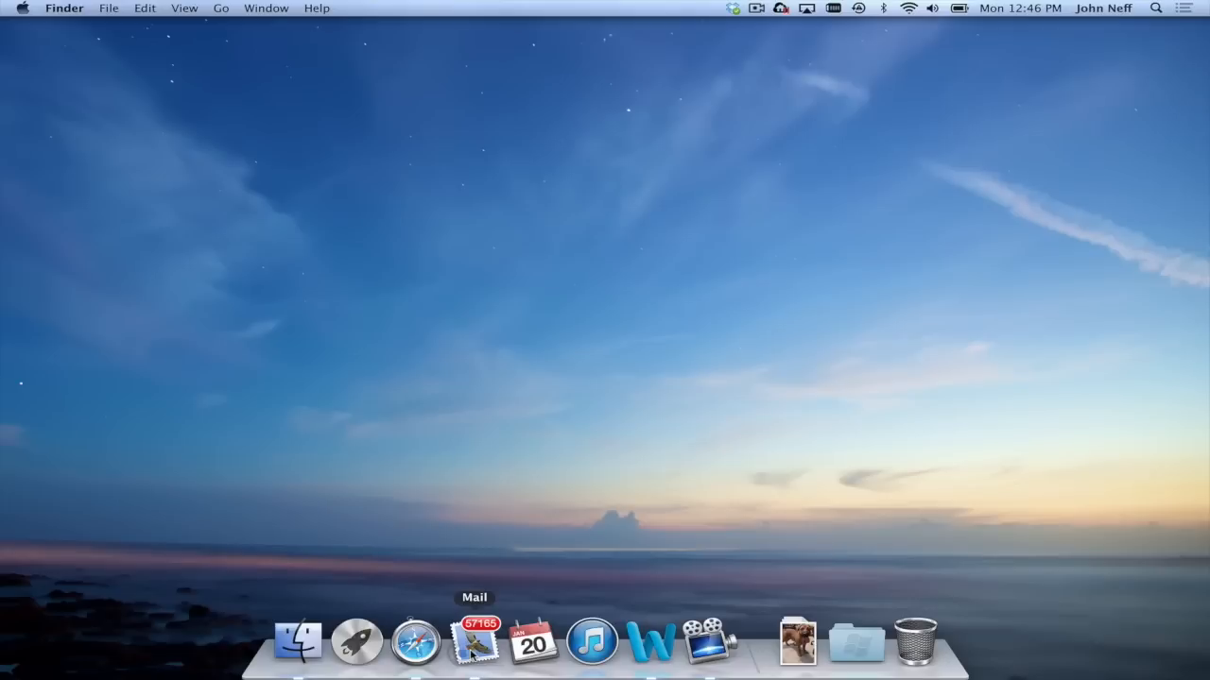
mouse_move(446, 492)
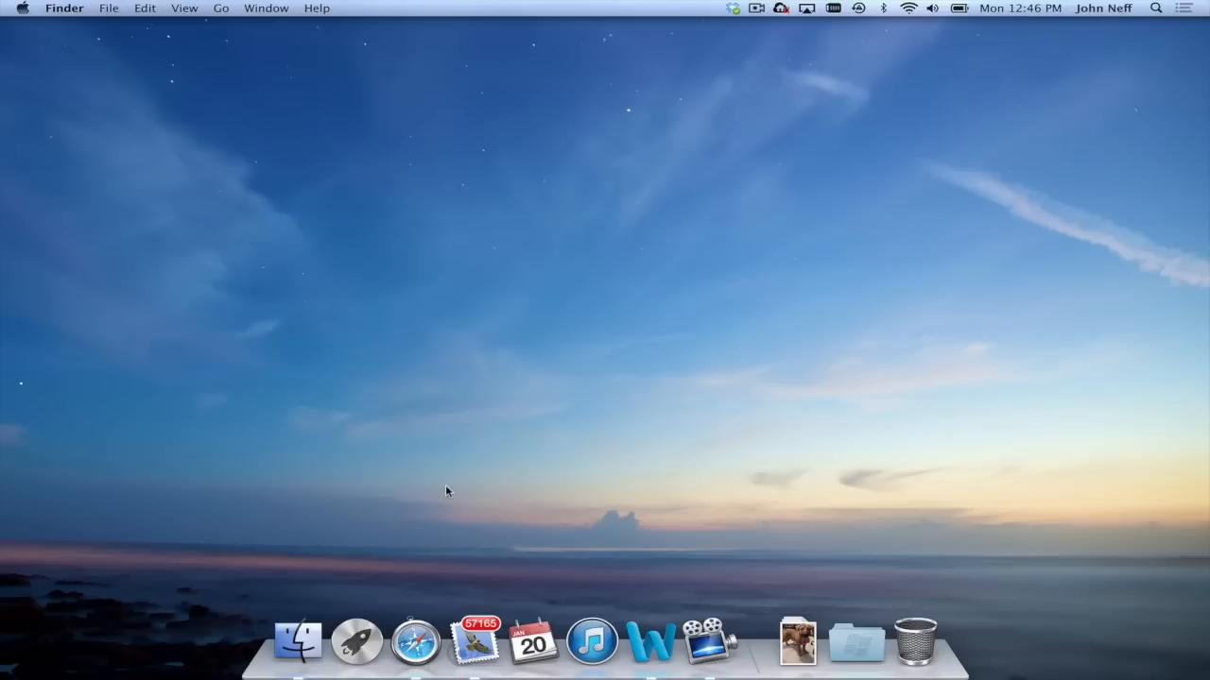
mouse_move(325, 594)
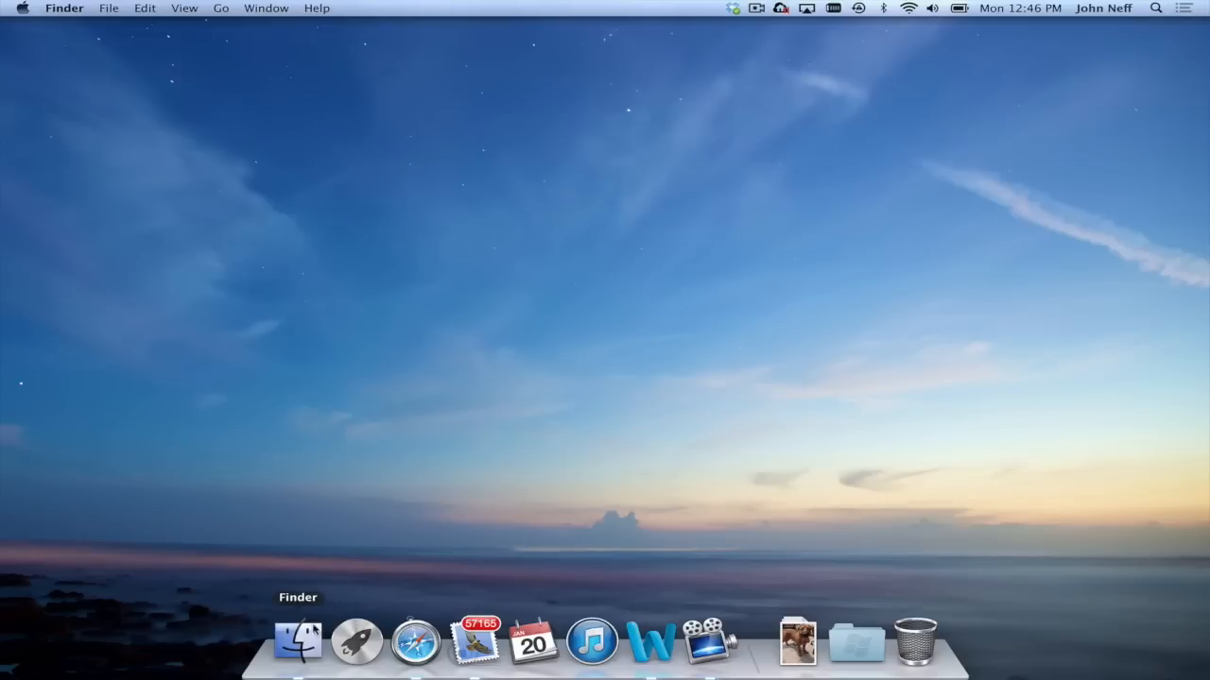
Step: Show the Applications folder in a Finder window, listing Calculator, Calendar and Chess
click(297, 641)
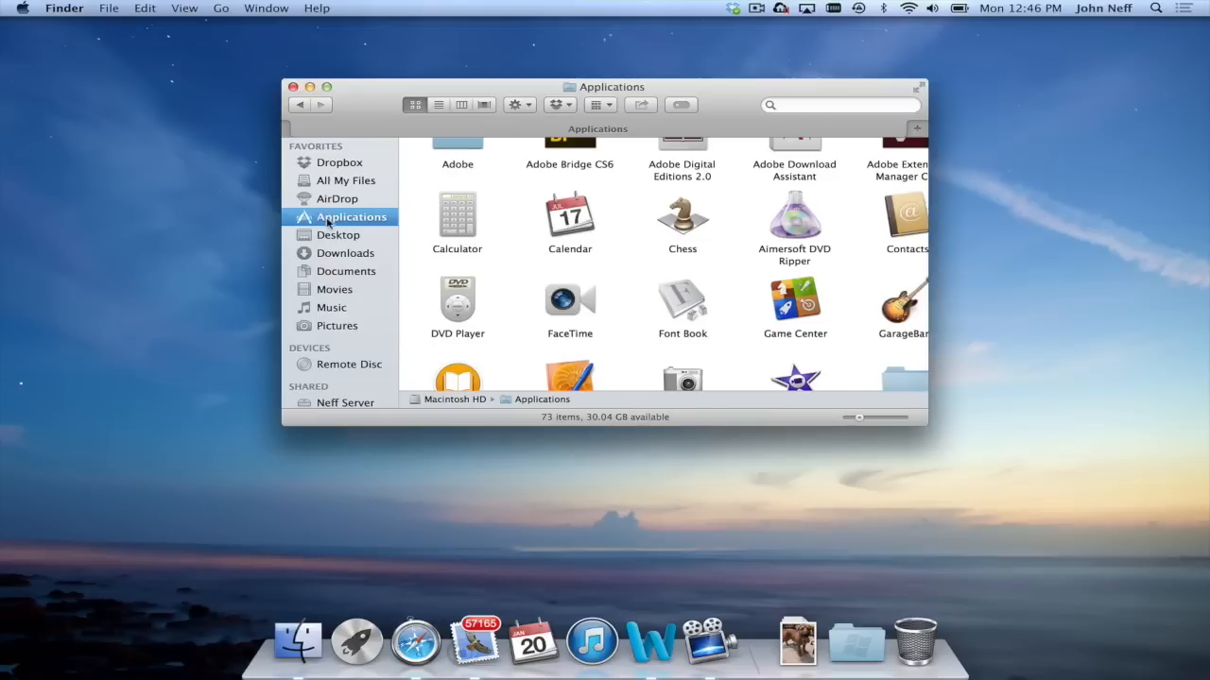
mouse_move(306, 219)
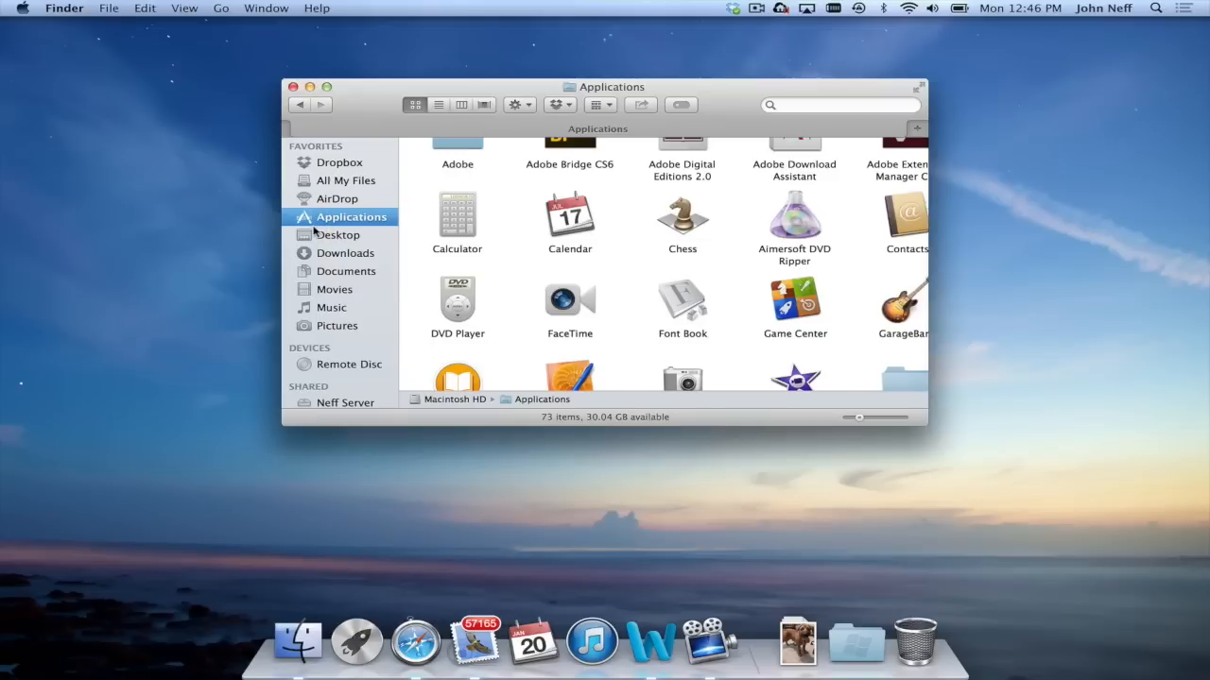
scroll(down, 3)
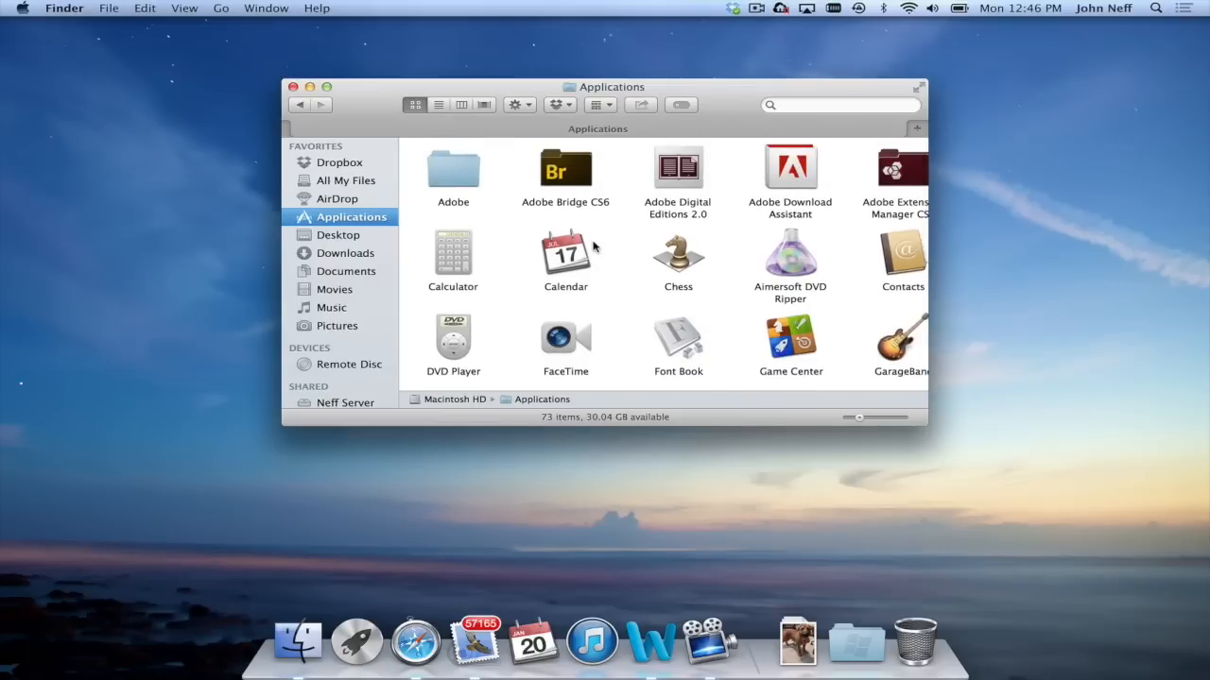
mouse_move(463, 242)
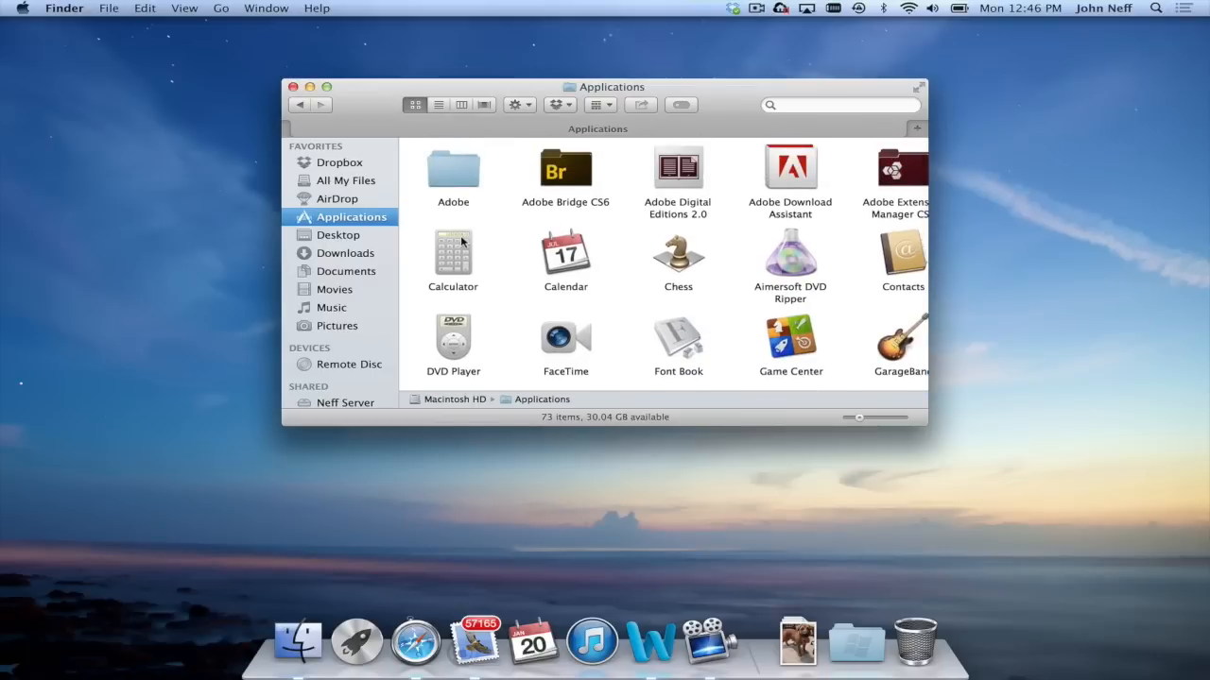
Step: Select Calculator in Applications to drag it into the Dock beside Launchpad
click(452, 253)
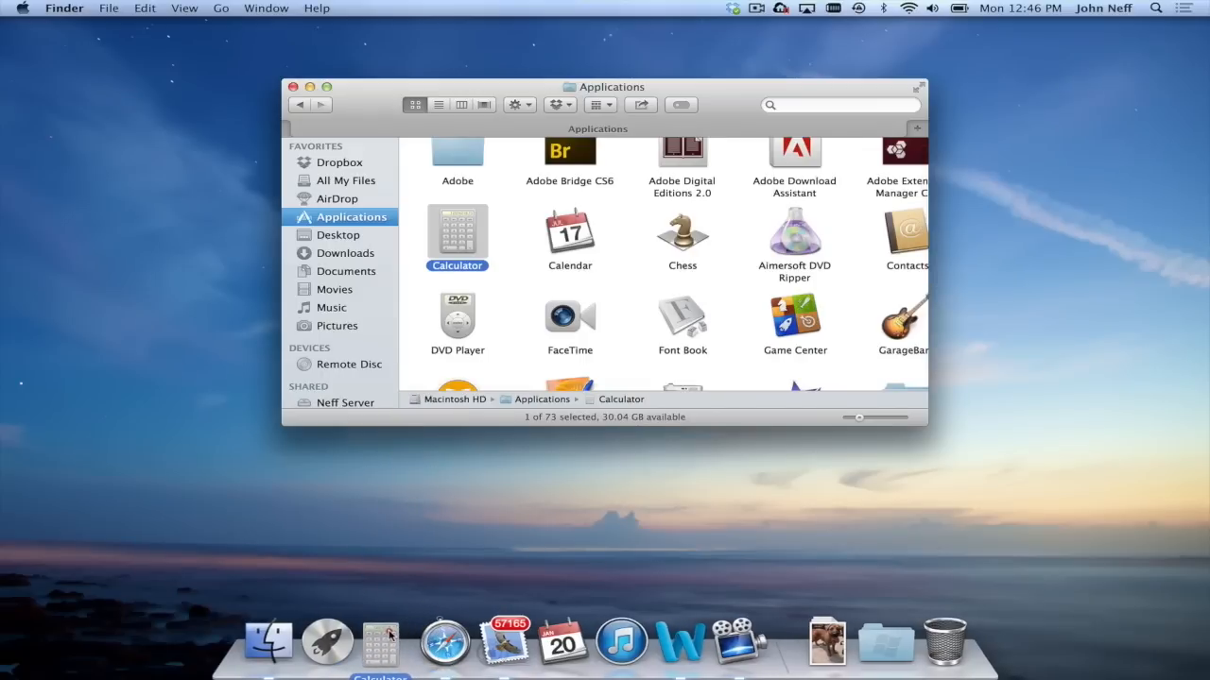
mouse_move(503, 643)
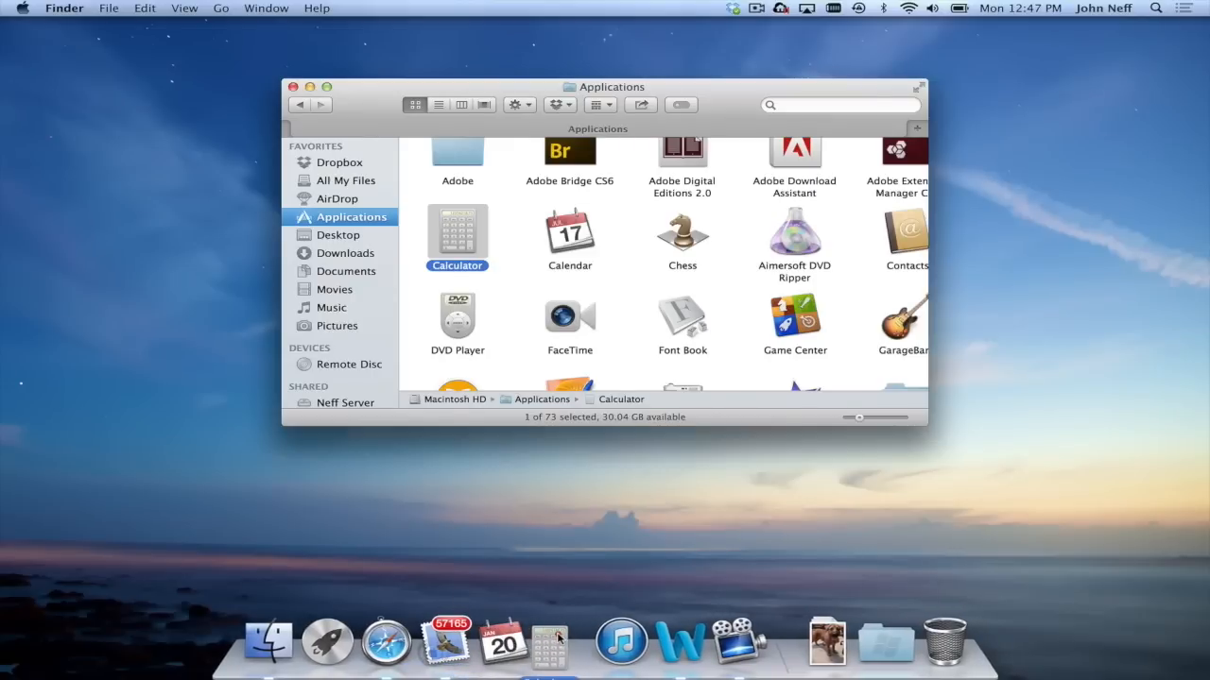
mouse_move(556, 643)
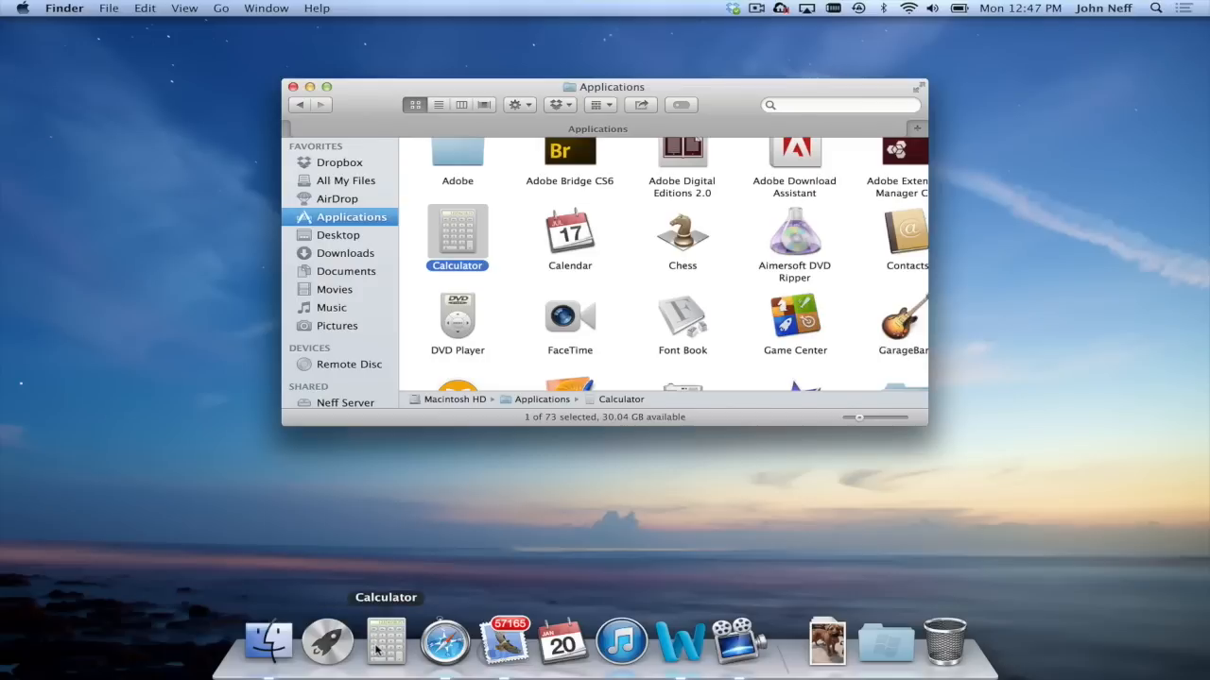
mouse_move(443, 340)
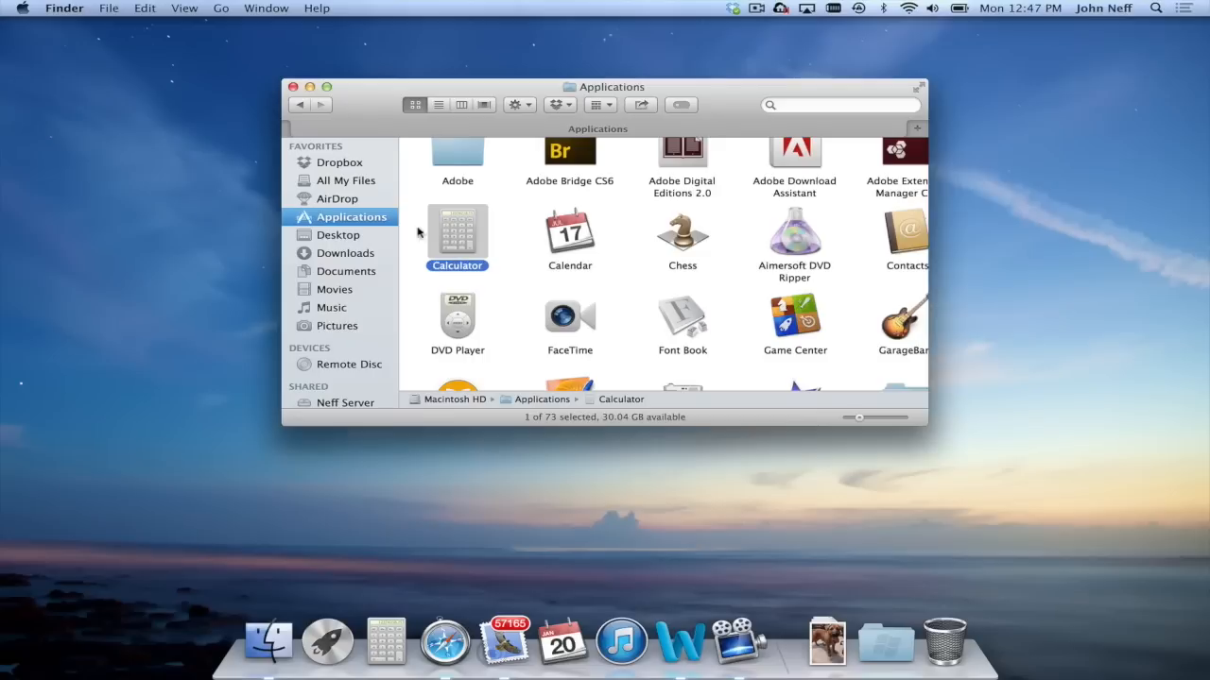
mouse_move(381, 242)
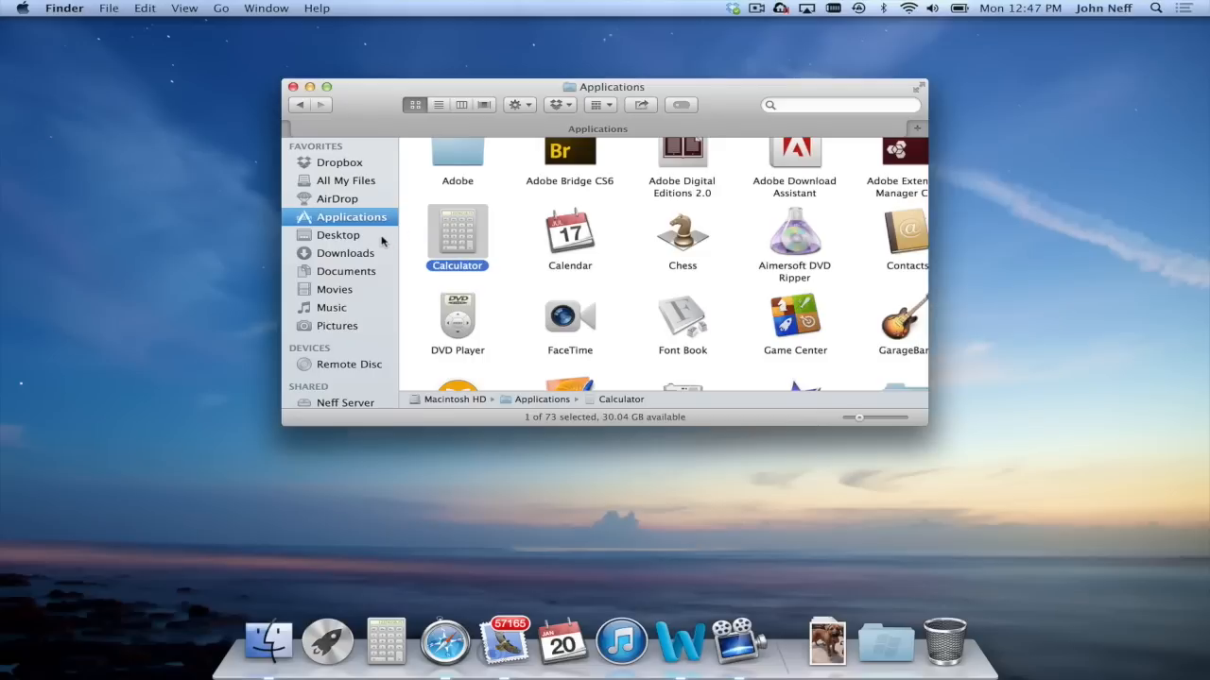
mouse_move(370, 586)
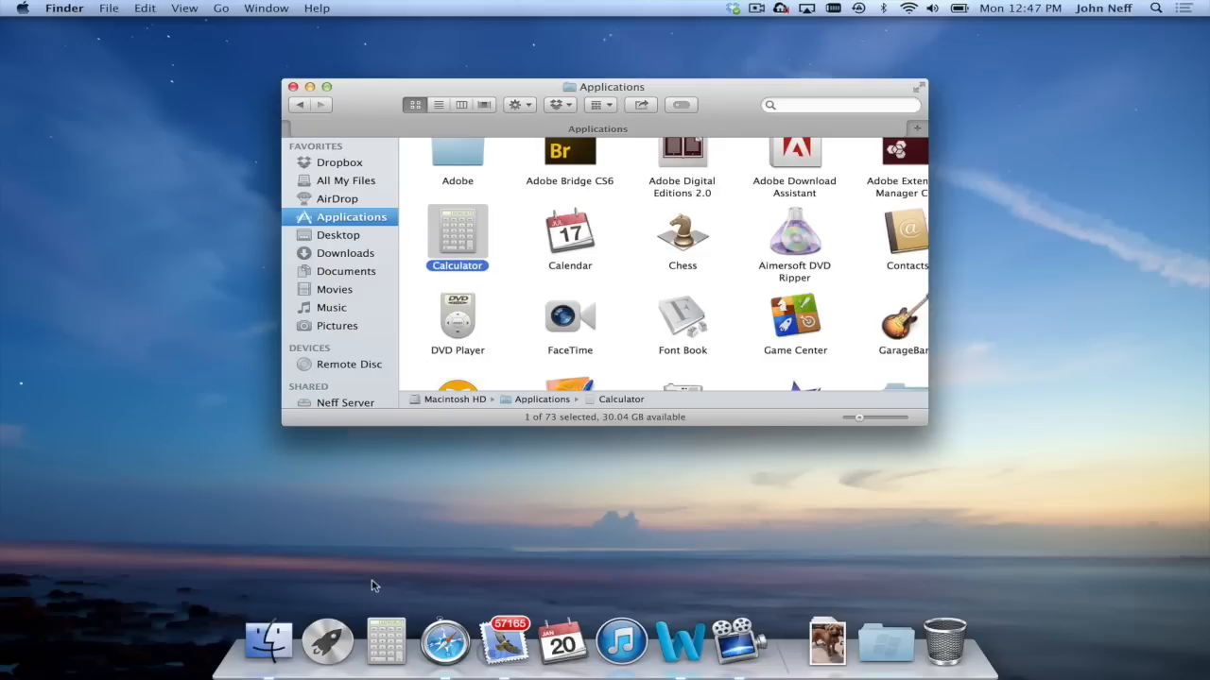
mouse_move(385, 652)
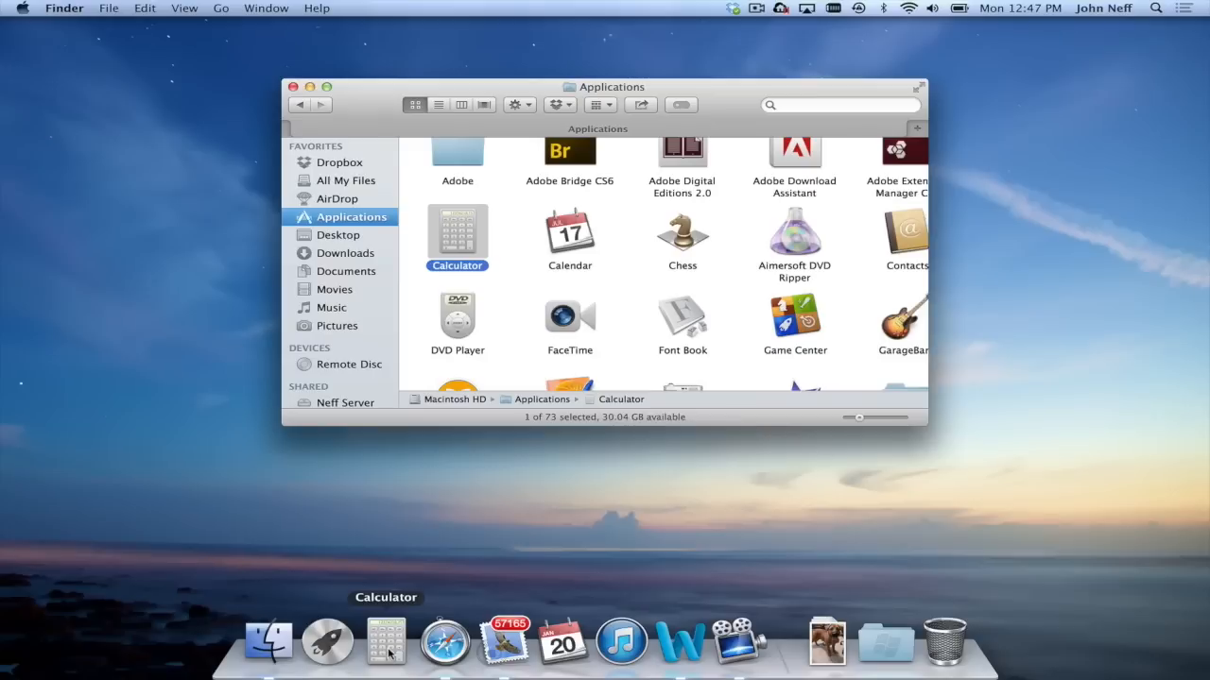
Step: Launch Calculator from its new Dock icon
click(385, 641)
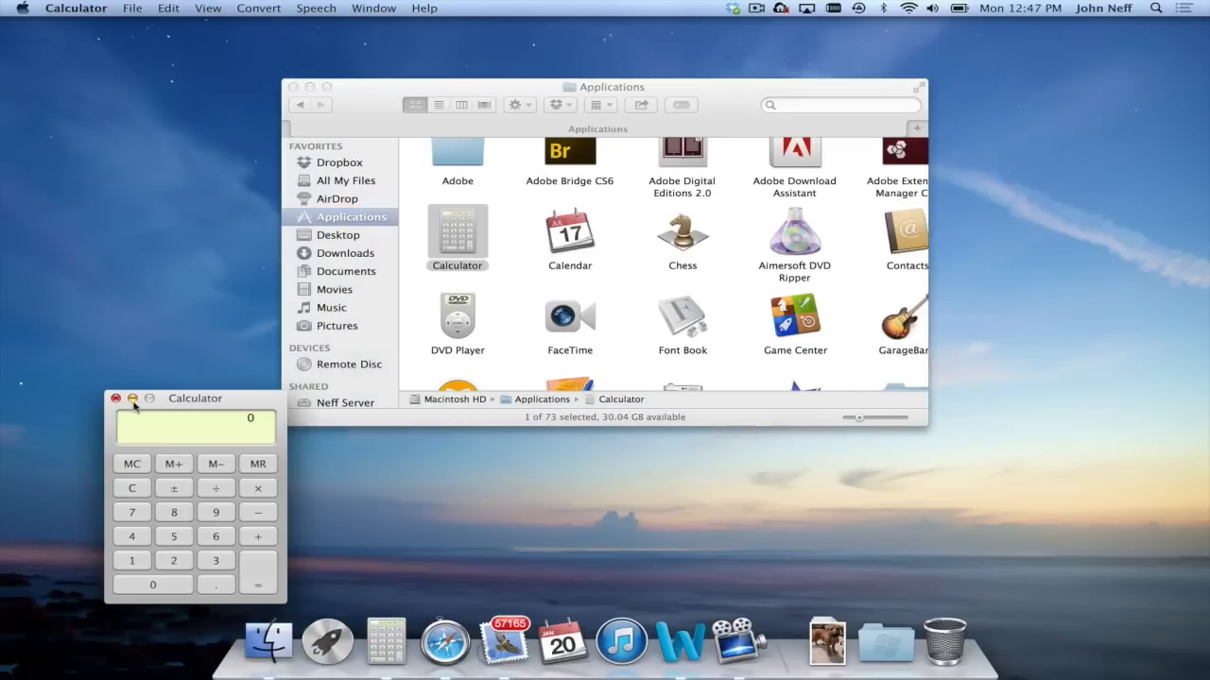
click(117, 397)
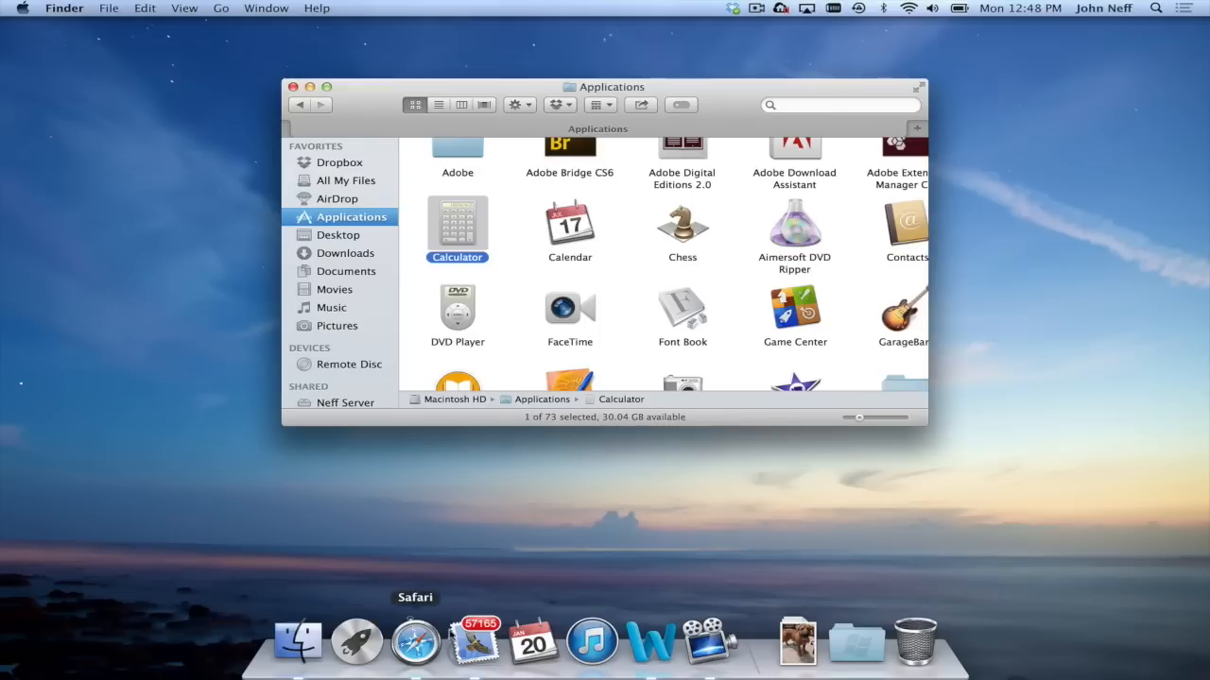
mouse_move(385, 428)
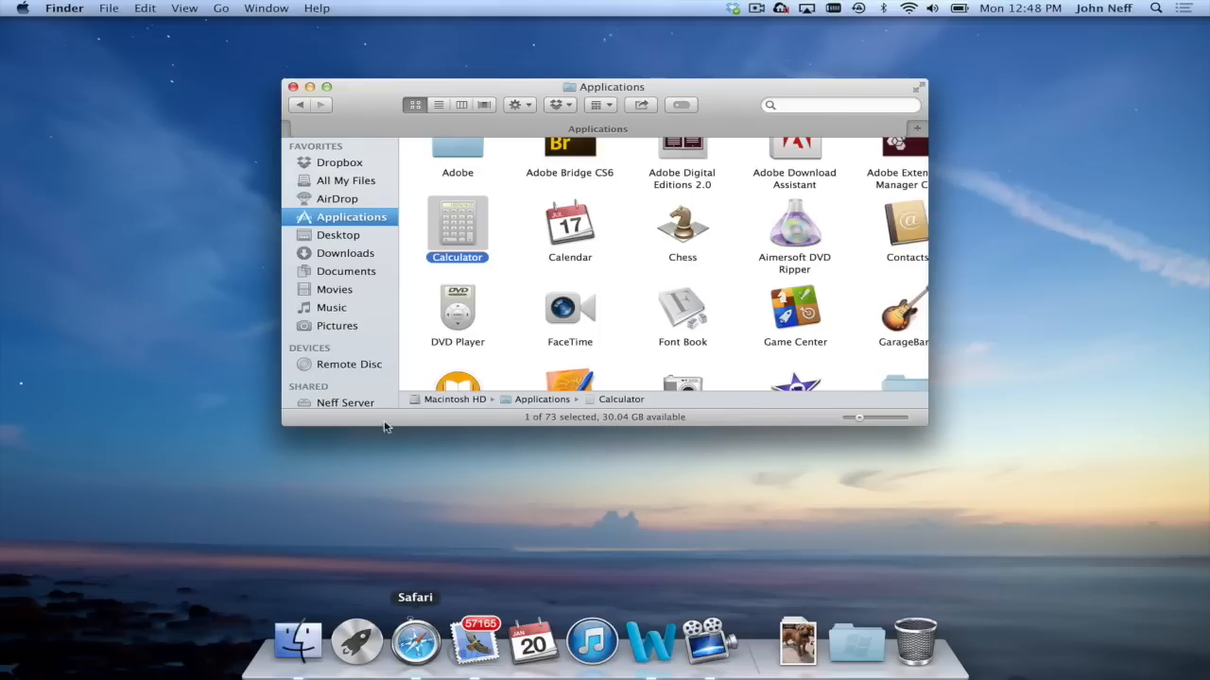
mouse_move(356, 641)
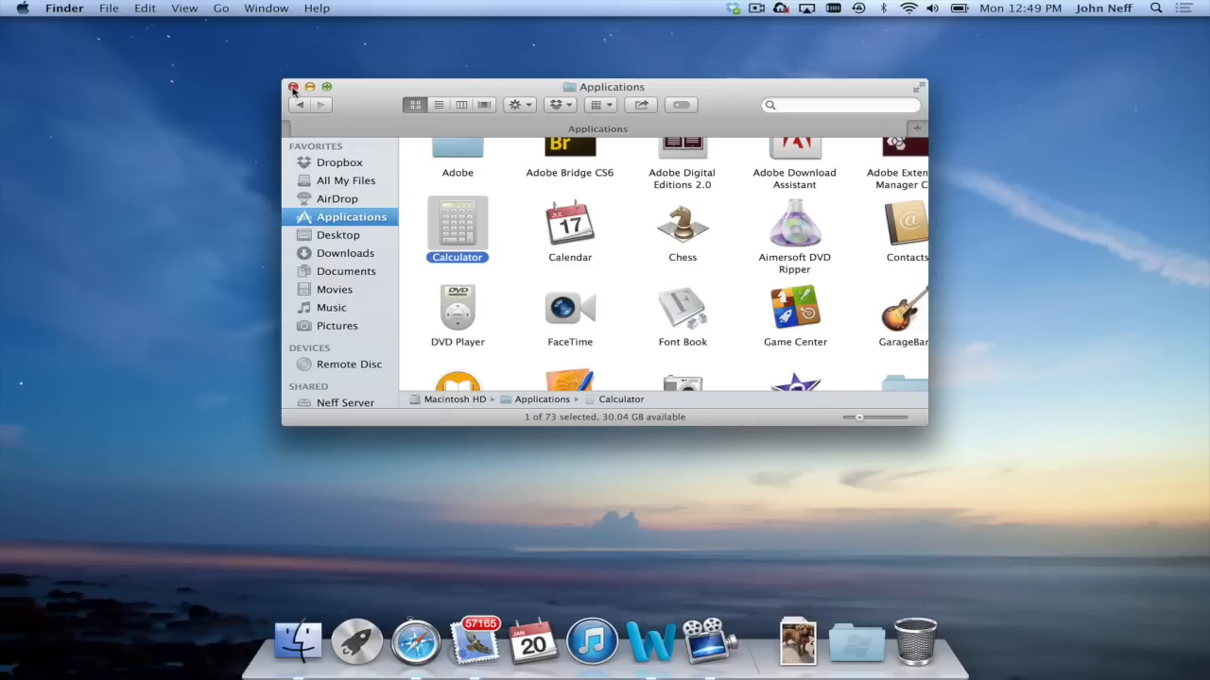
Step: Close the Applications Finder window, leaving only the desktop and Dock
click(295, 87)
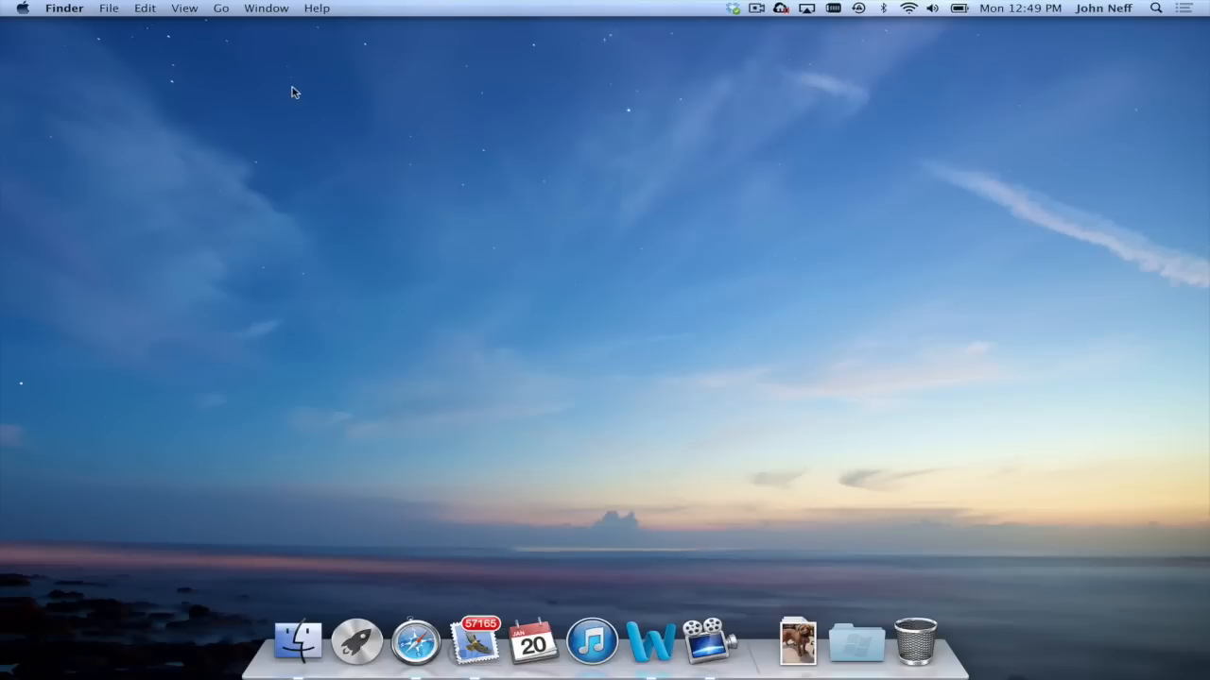
mouse_move(371, 449)
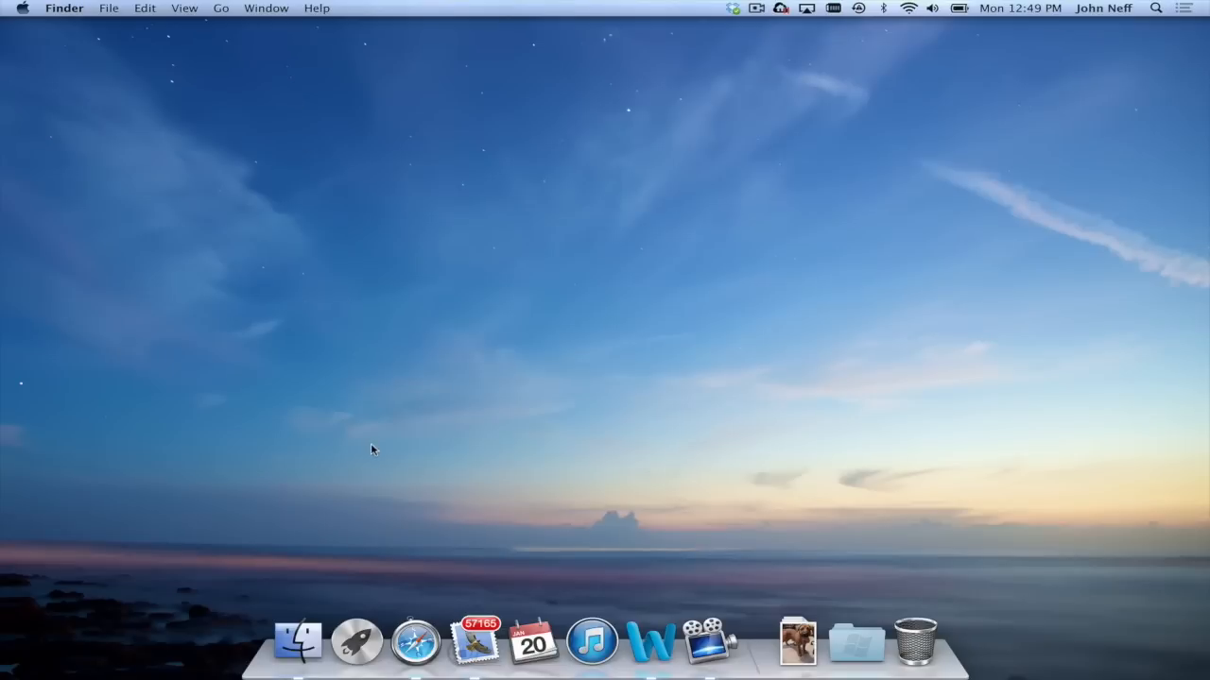
mouse_move(355, 641)
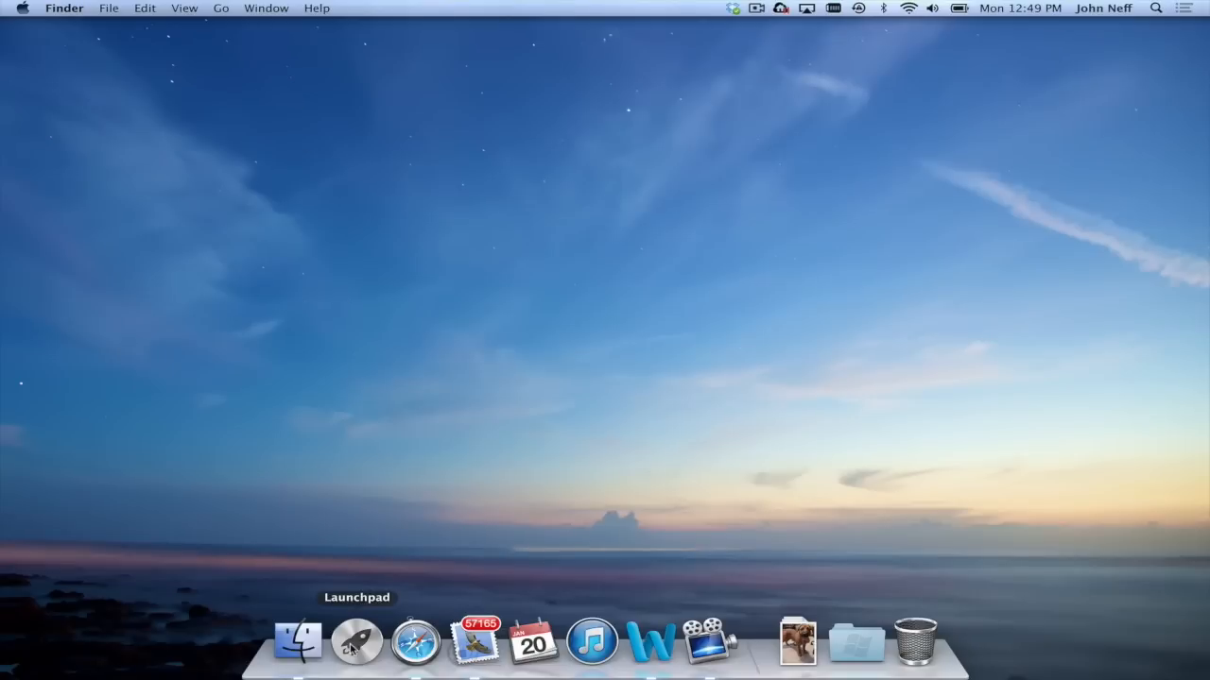
Step: Bring up Launchpad's app grid to drag QuickTime Player toward the Dock
click(355, 642)
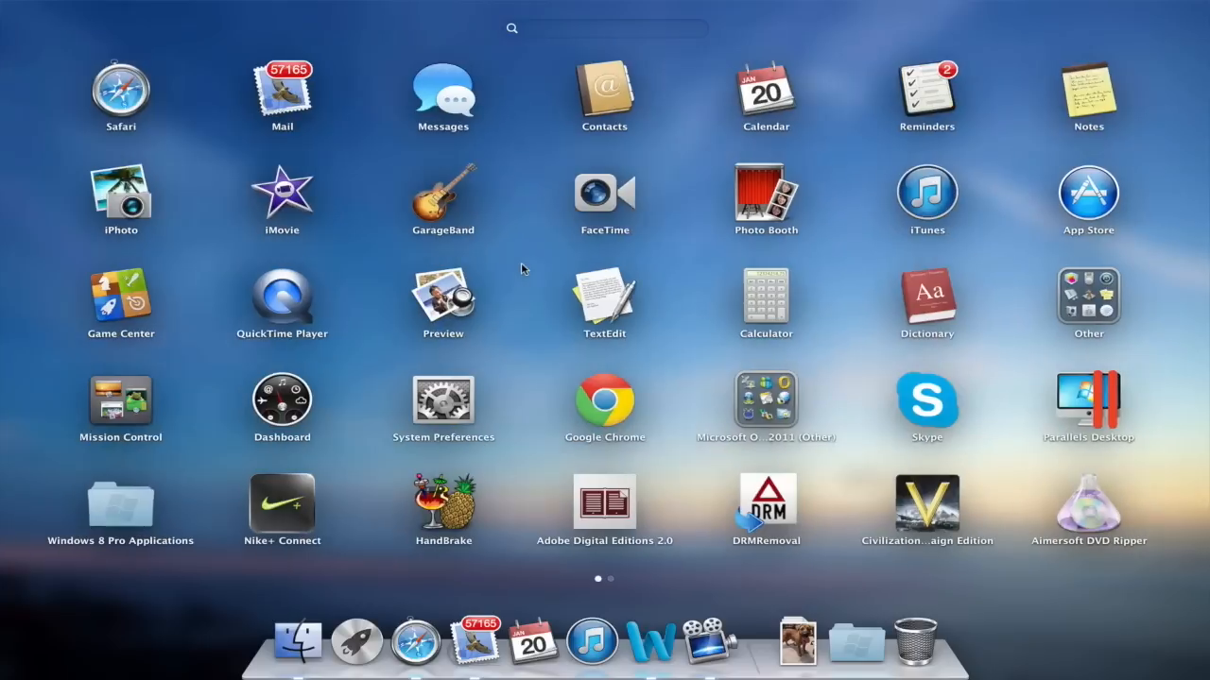
mouse_move(378, 550)
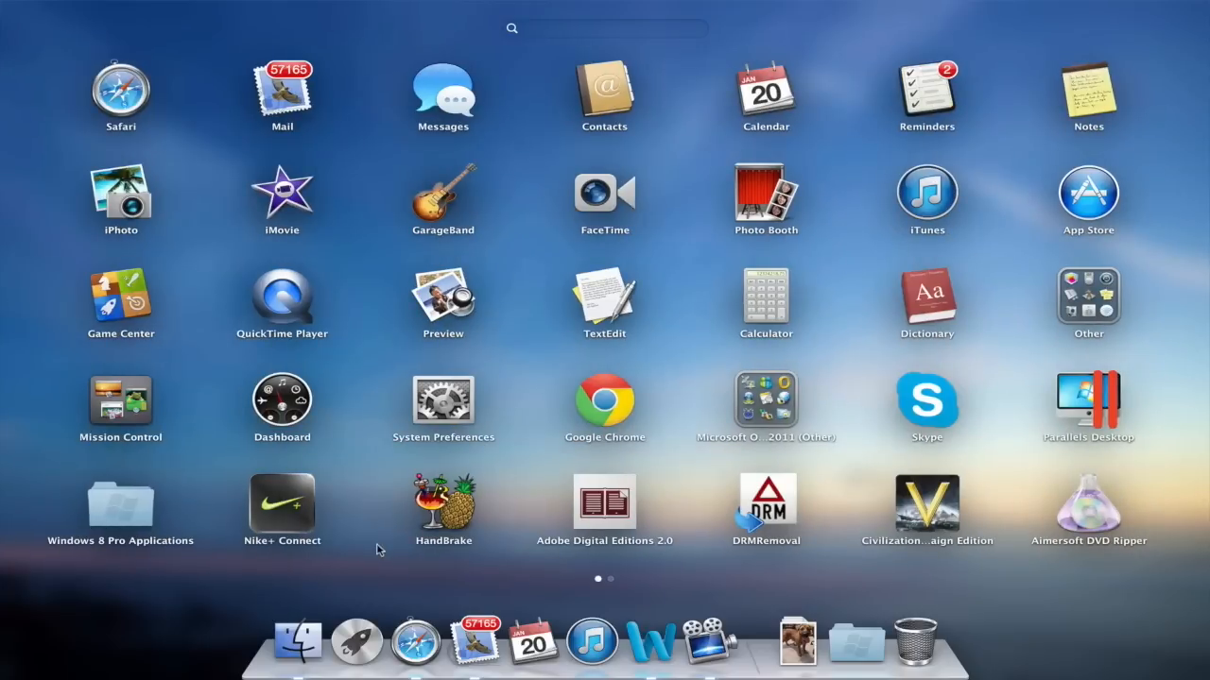
mouse_move(571, 212)
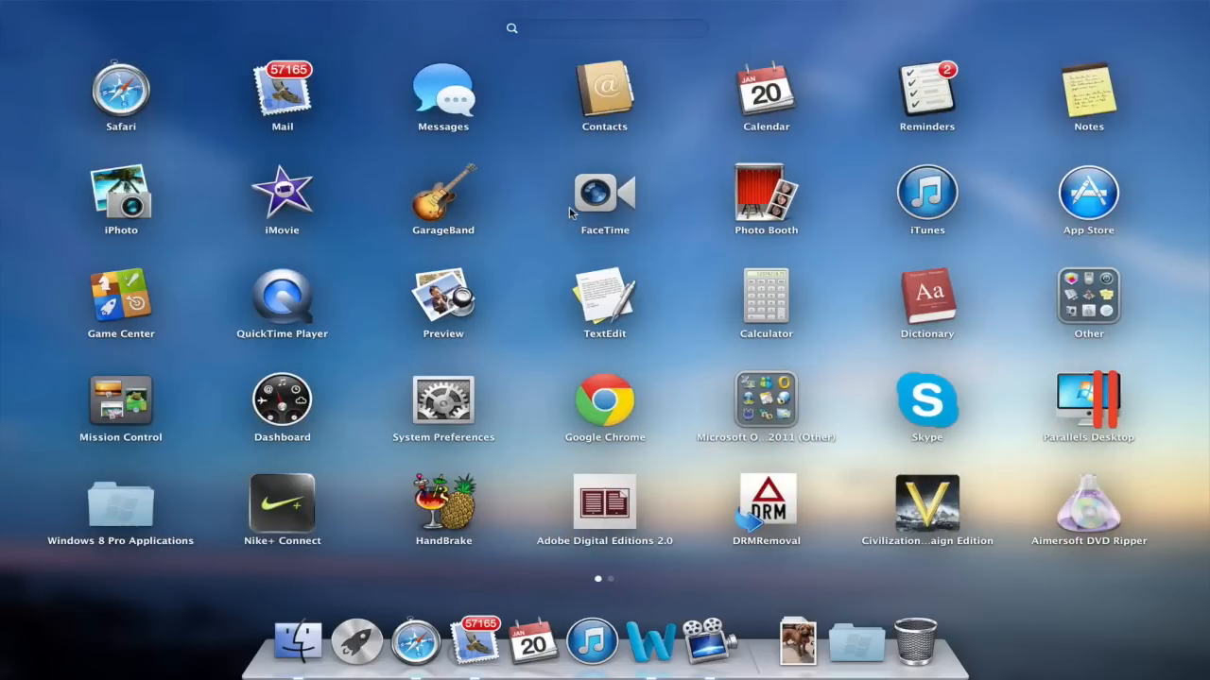
mouse_move(374, 317)
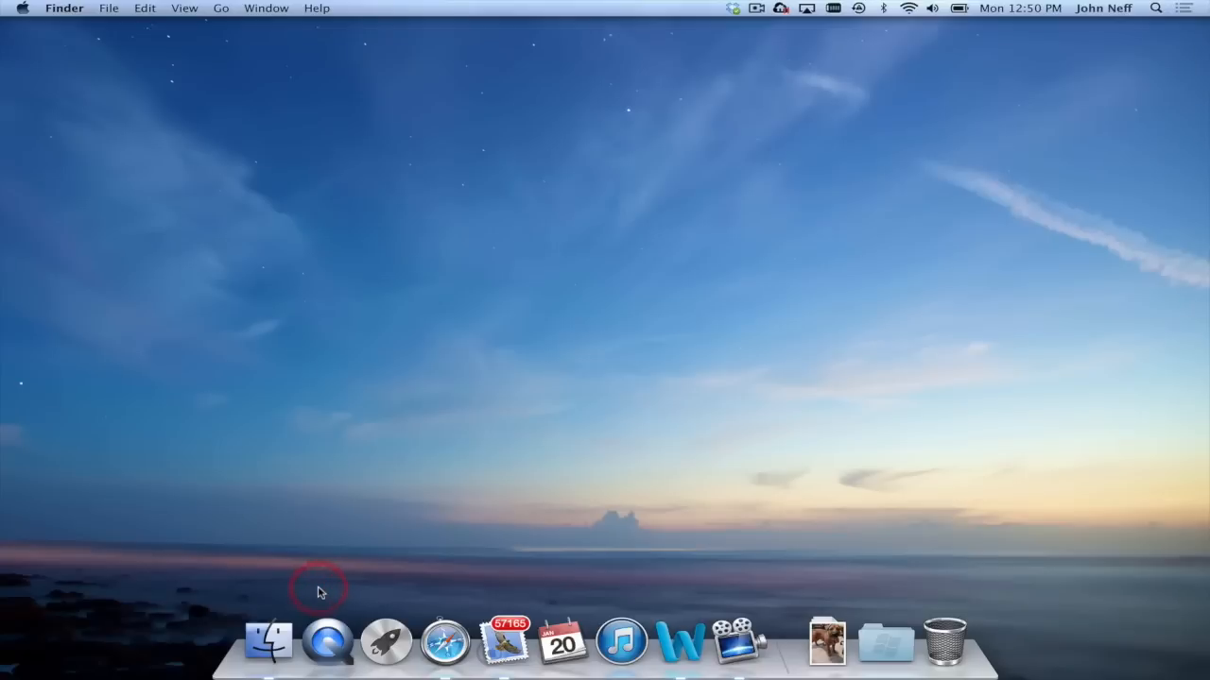
mouse_move(269, 641)
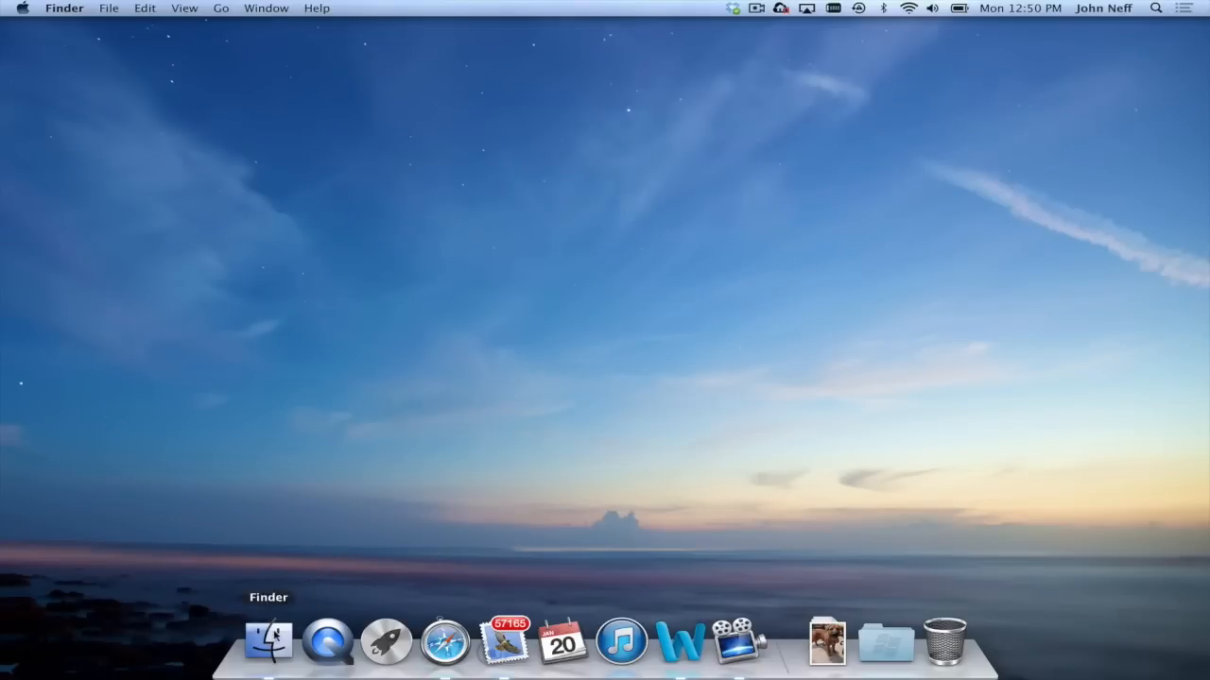
mouse_move(329, 642)
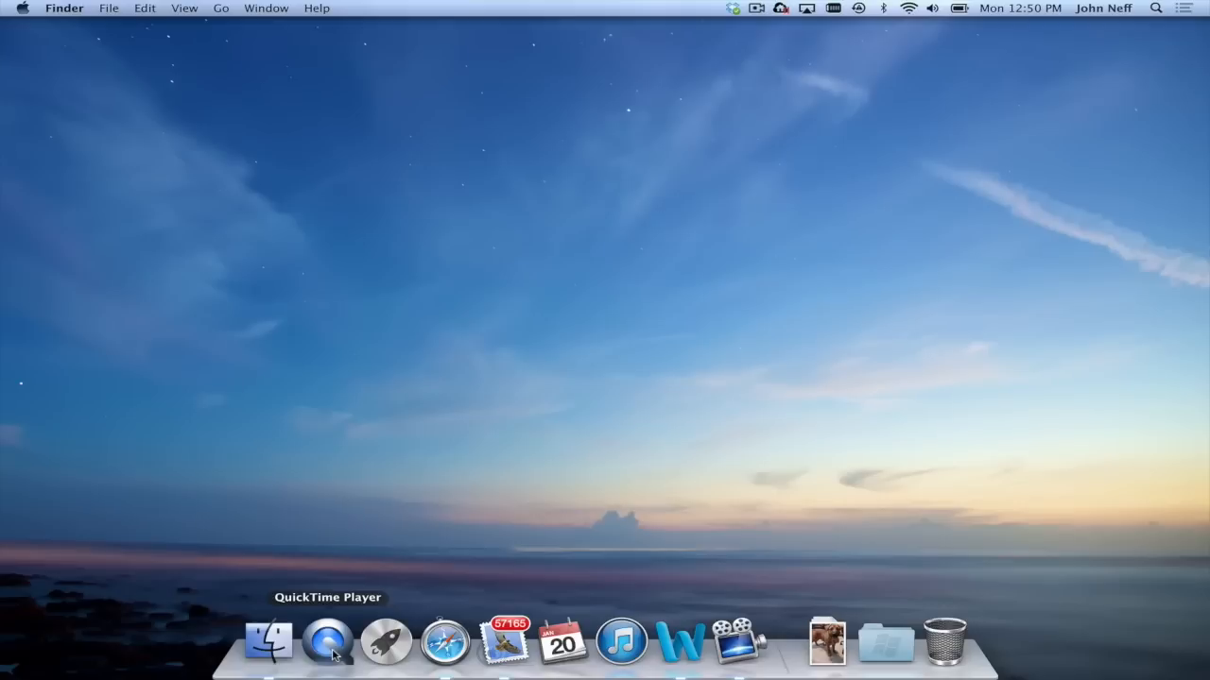
Step: Remove QuickTime Player via its Dock icon's Options menu
right_click(327, 643)
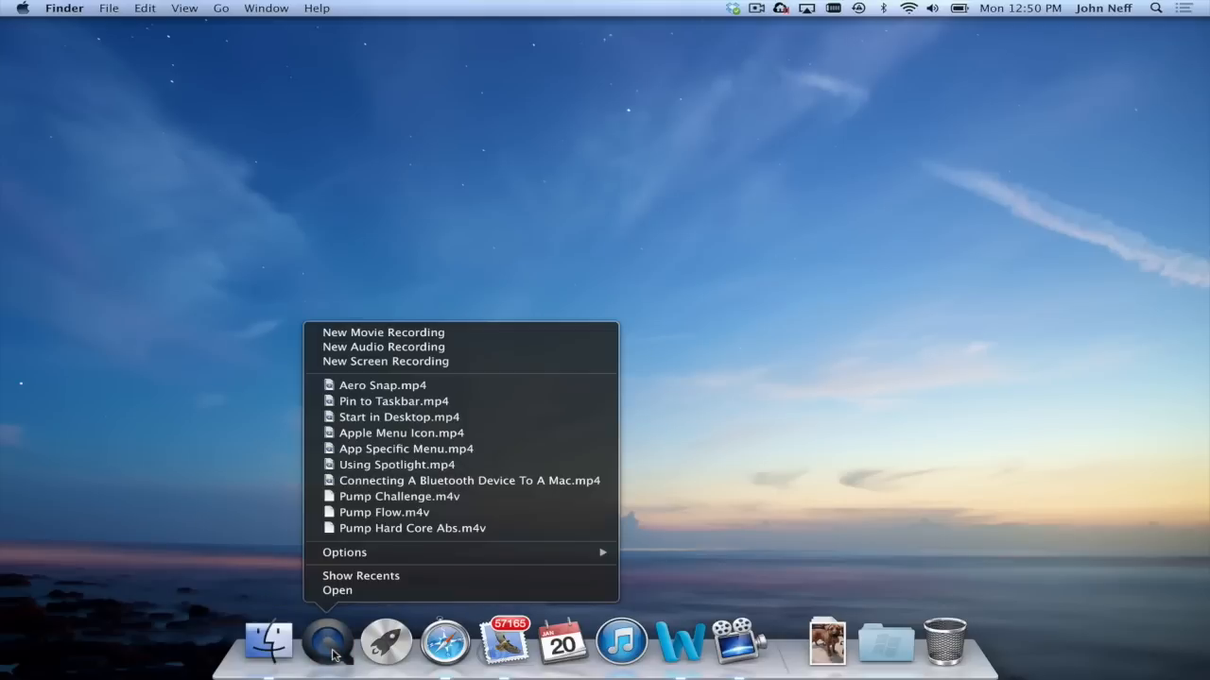
mouse_move(351, 620)
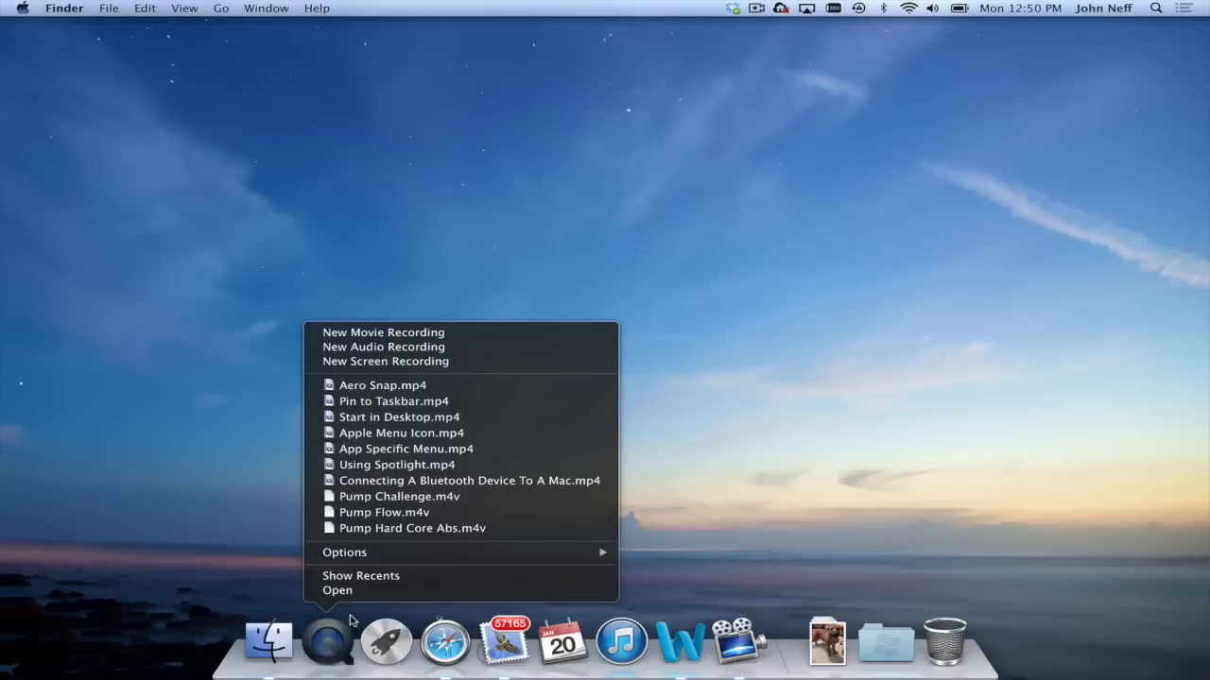
mouse_move(344, 552)
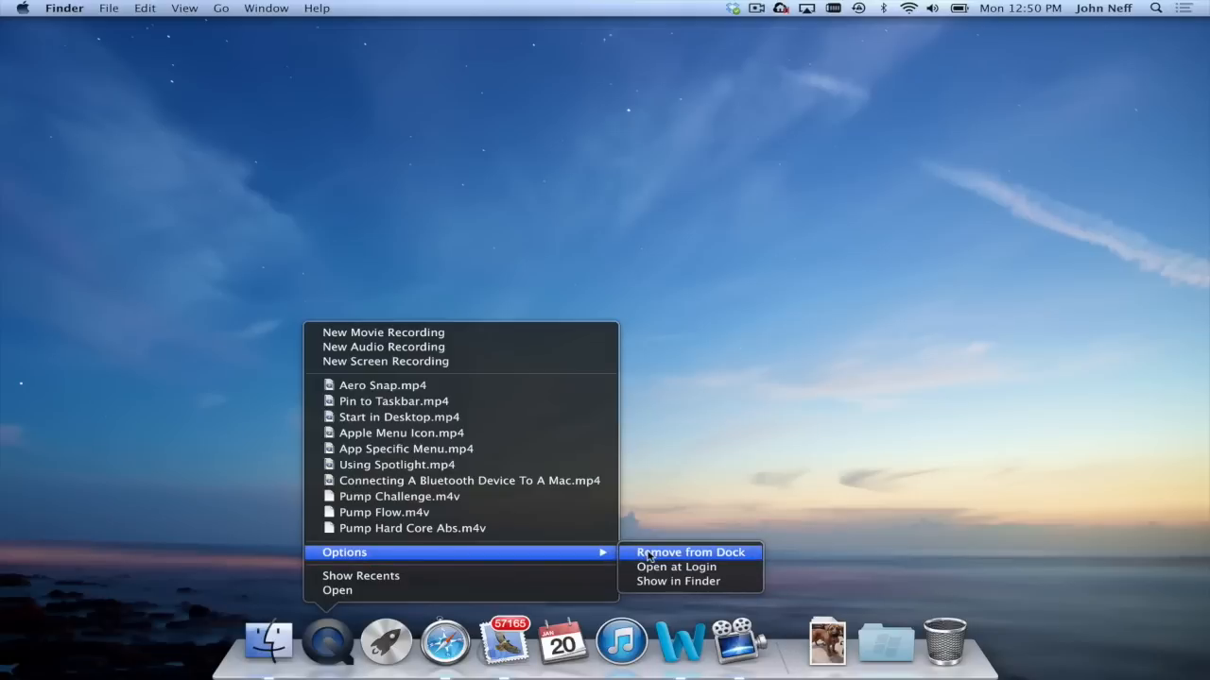
click(691, 551)
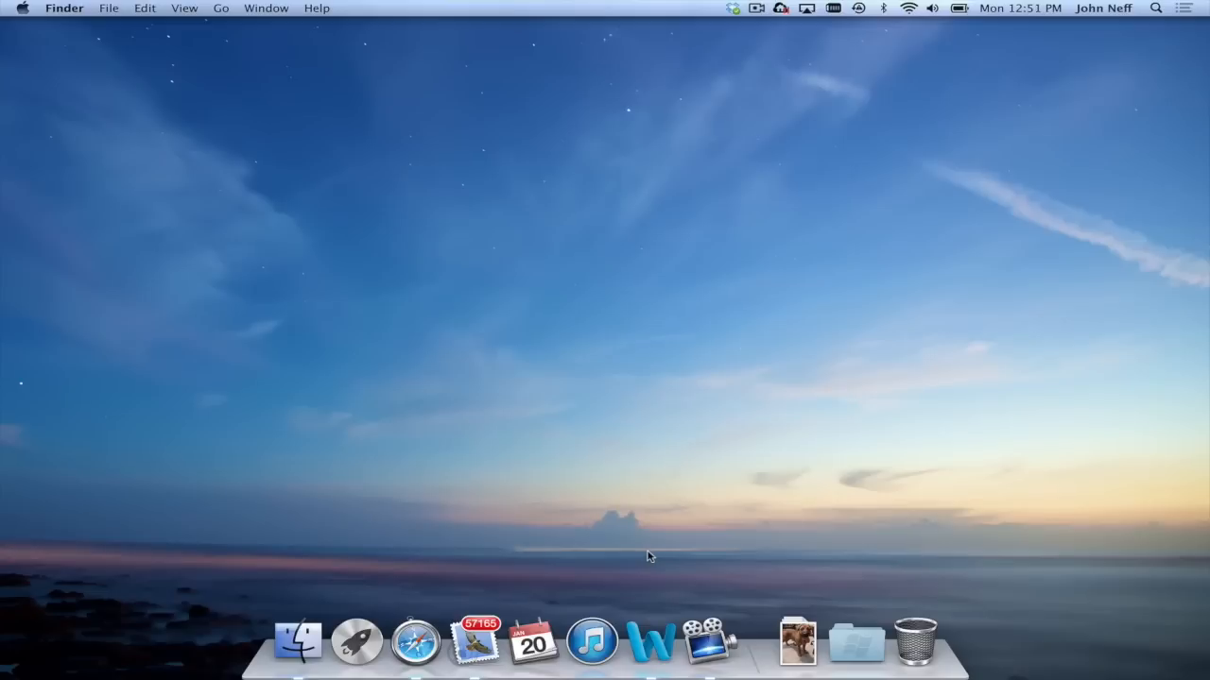
mouse_move(1108, 53)
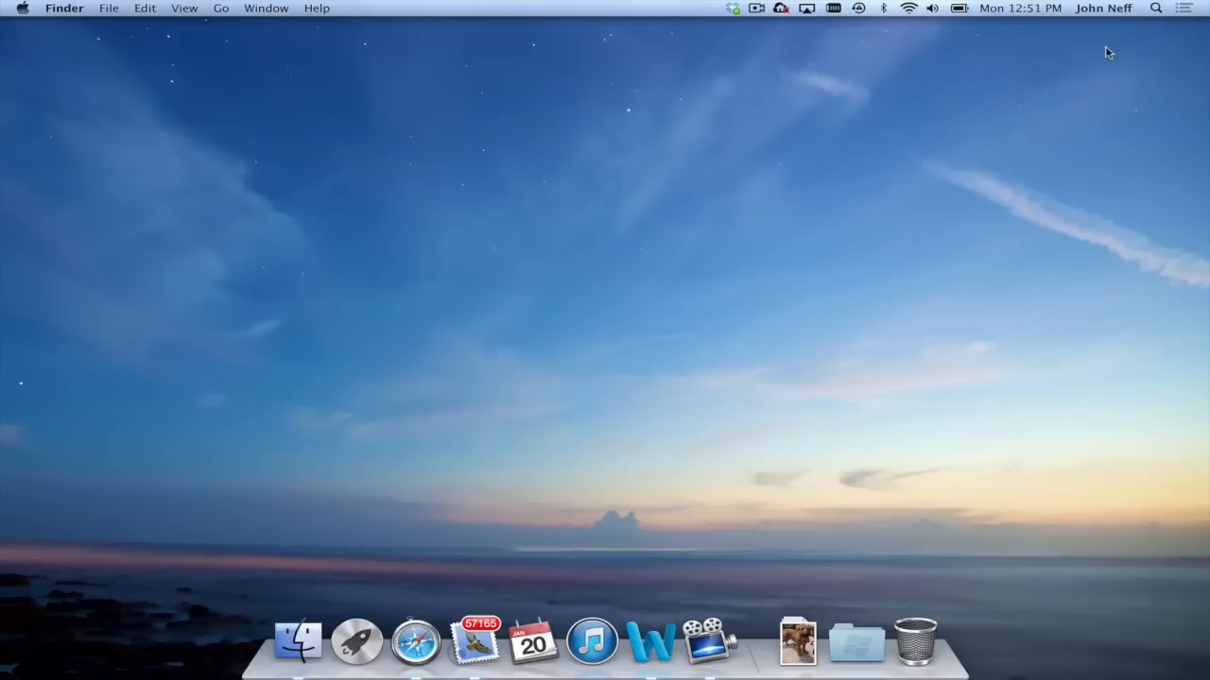
Step: Search Spotlight for 'ke' and launch Keynote from the top hit
click(1155, 8)
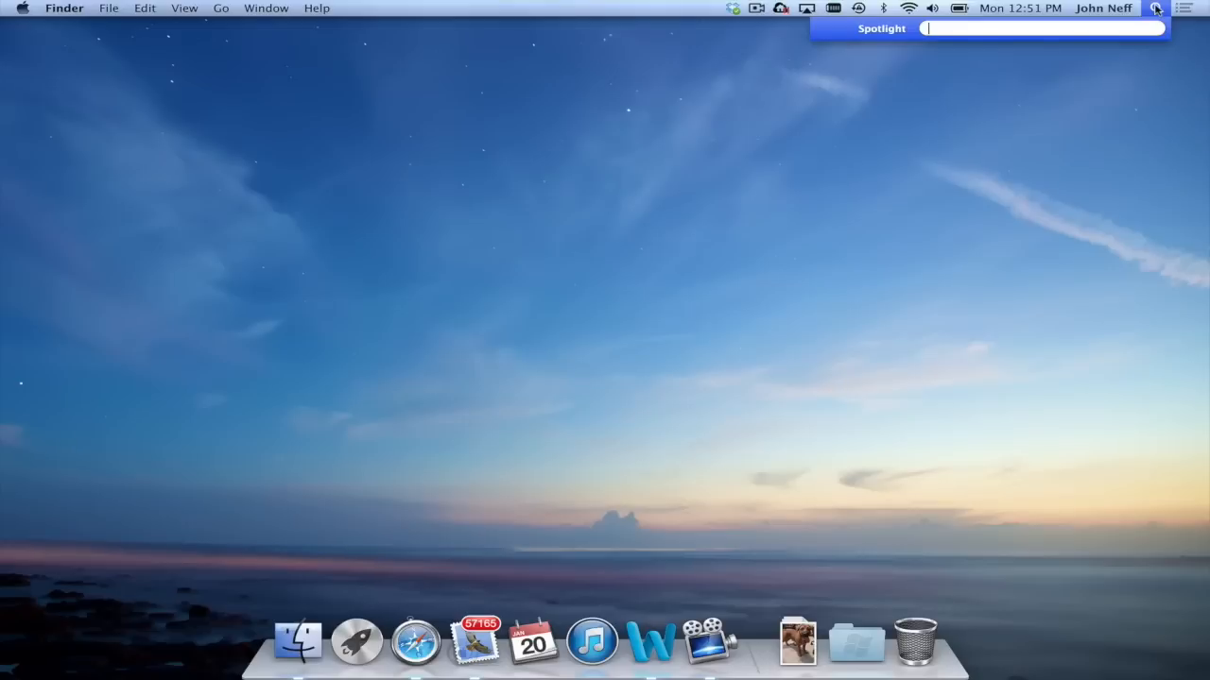
text(k)
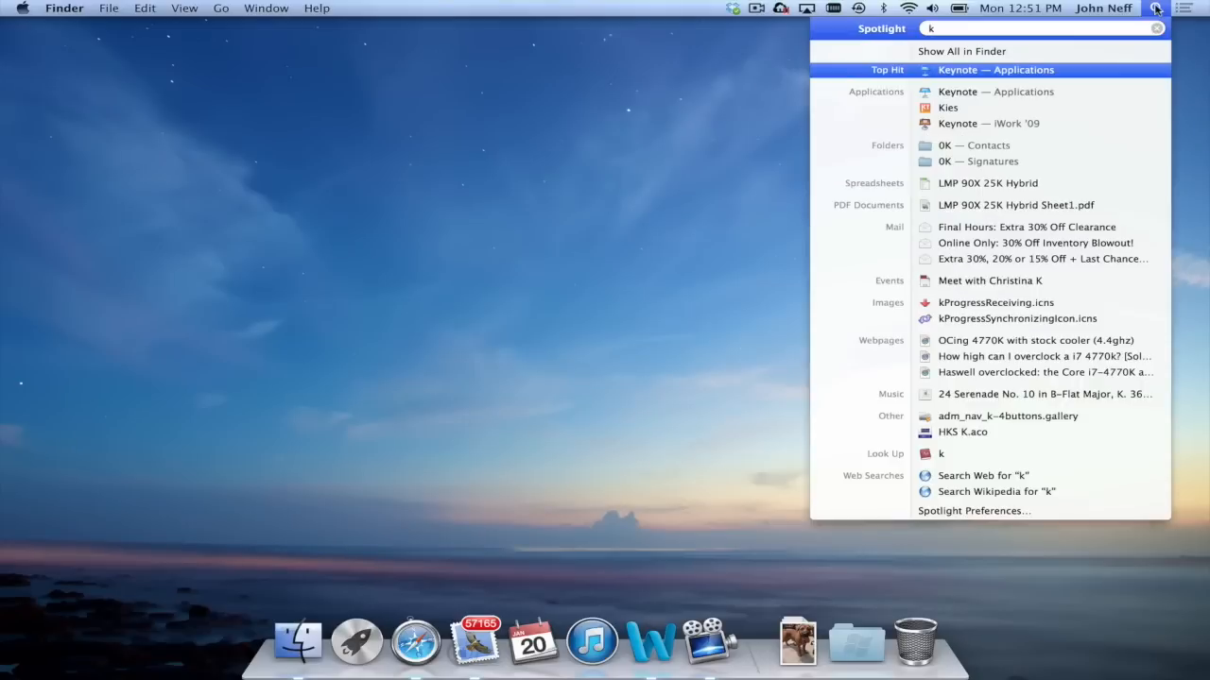
text(e)
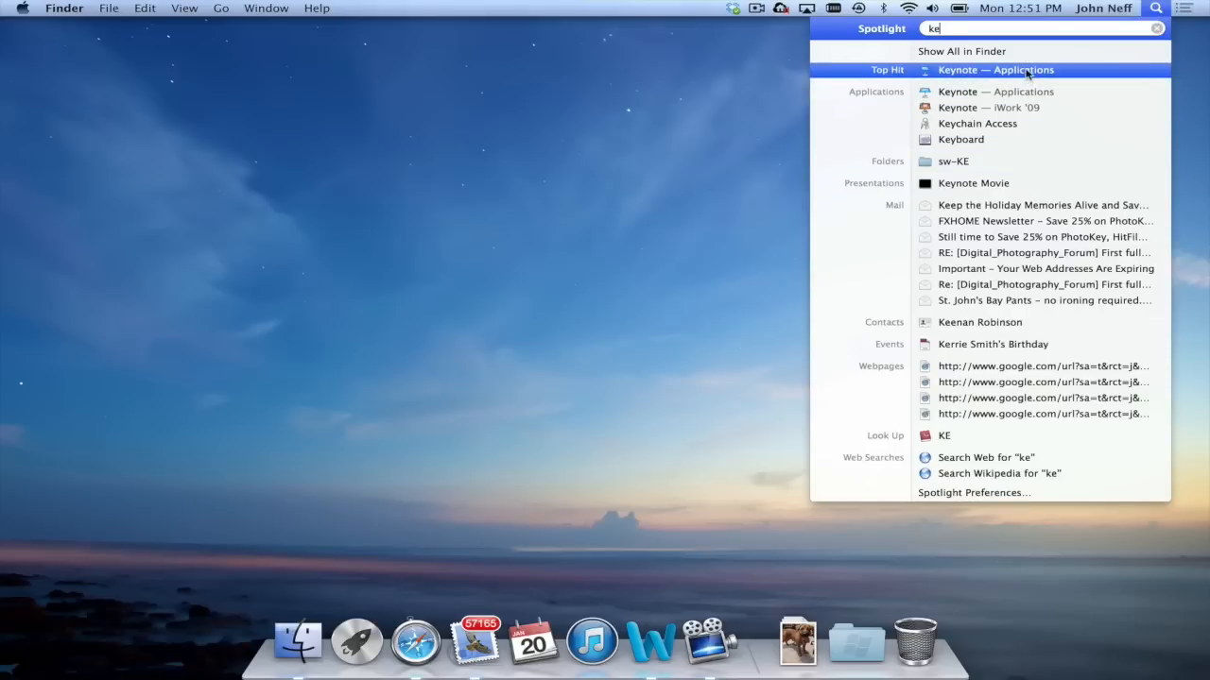
click(994, 70)
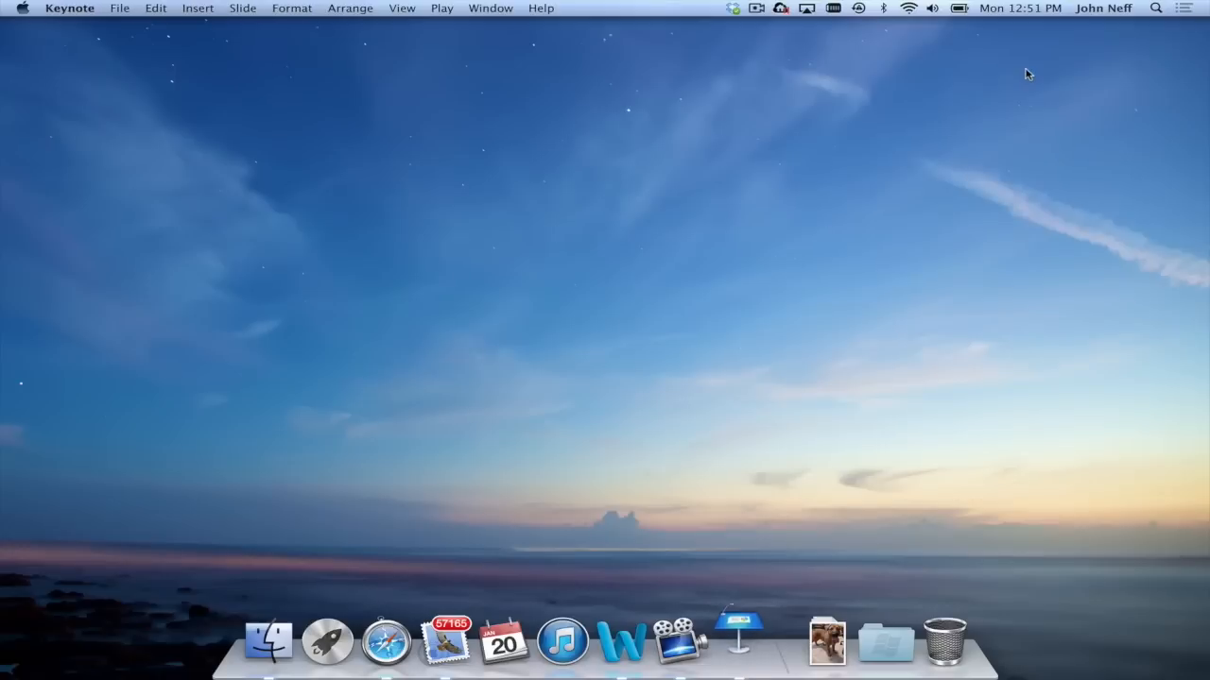
Step: Bring Keynote forward to show its document chooser of saved presentations
click(739, 641)
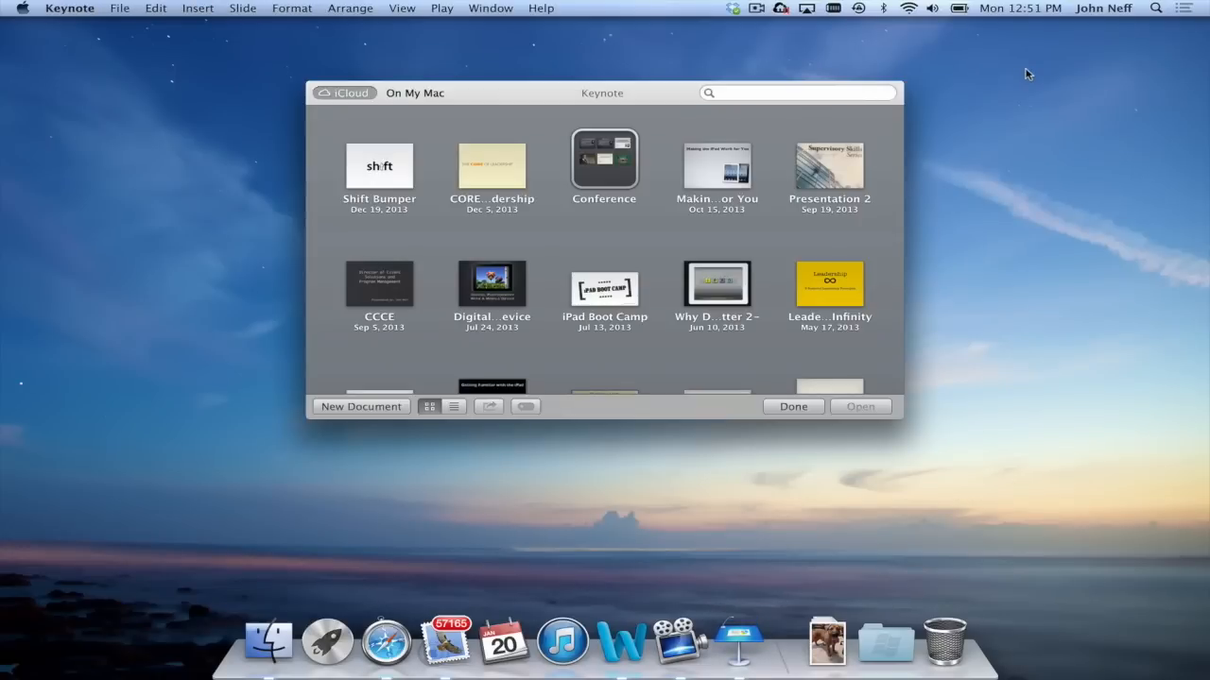
mouse_move(677, 514)
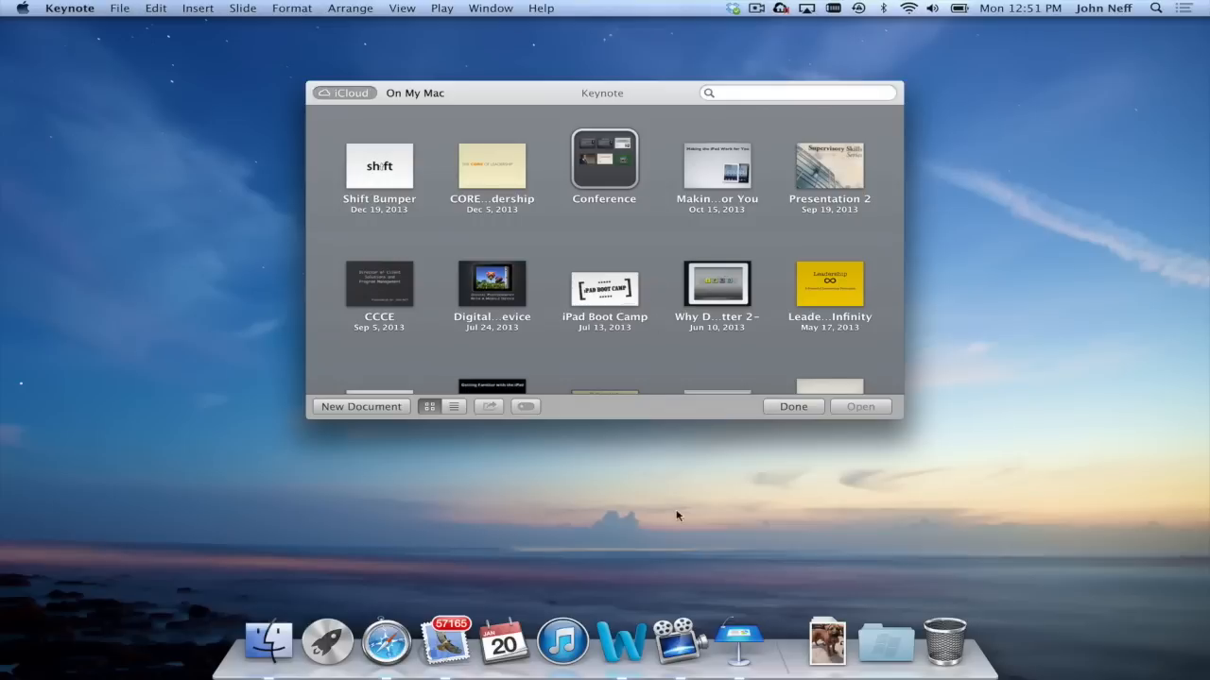
mouse_move(739, 641)
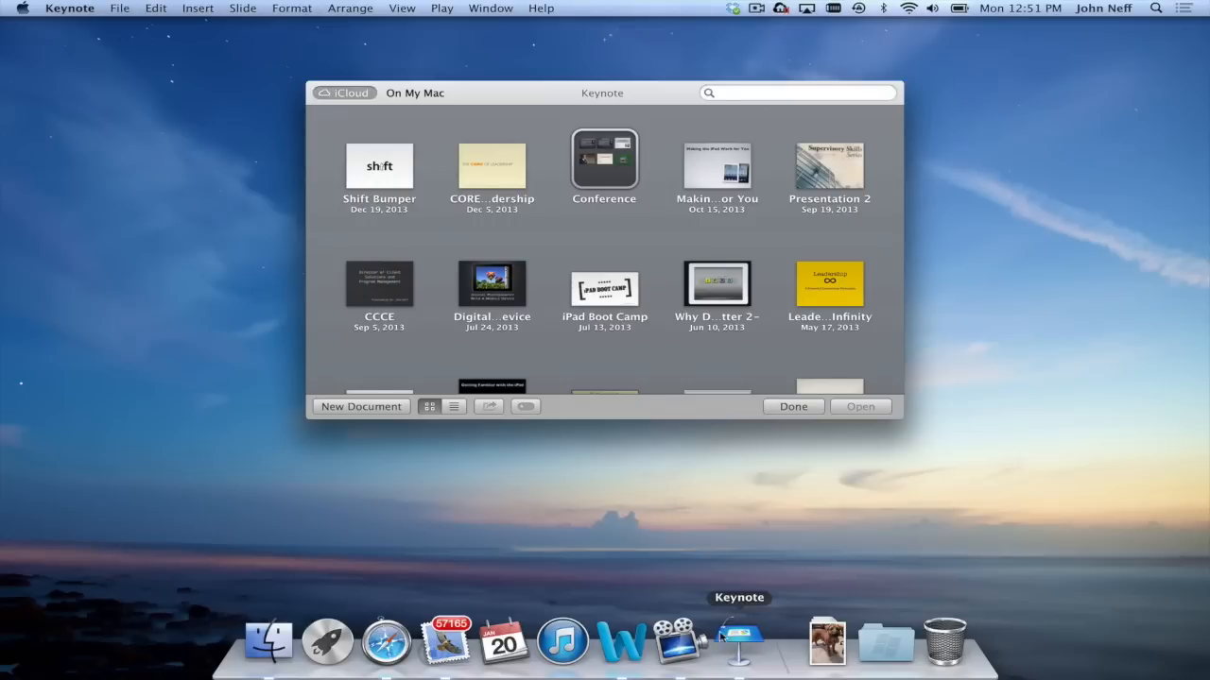
mouse_move(741, 639)
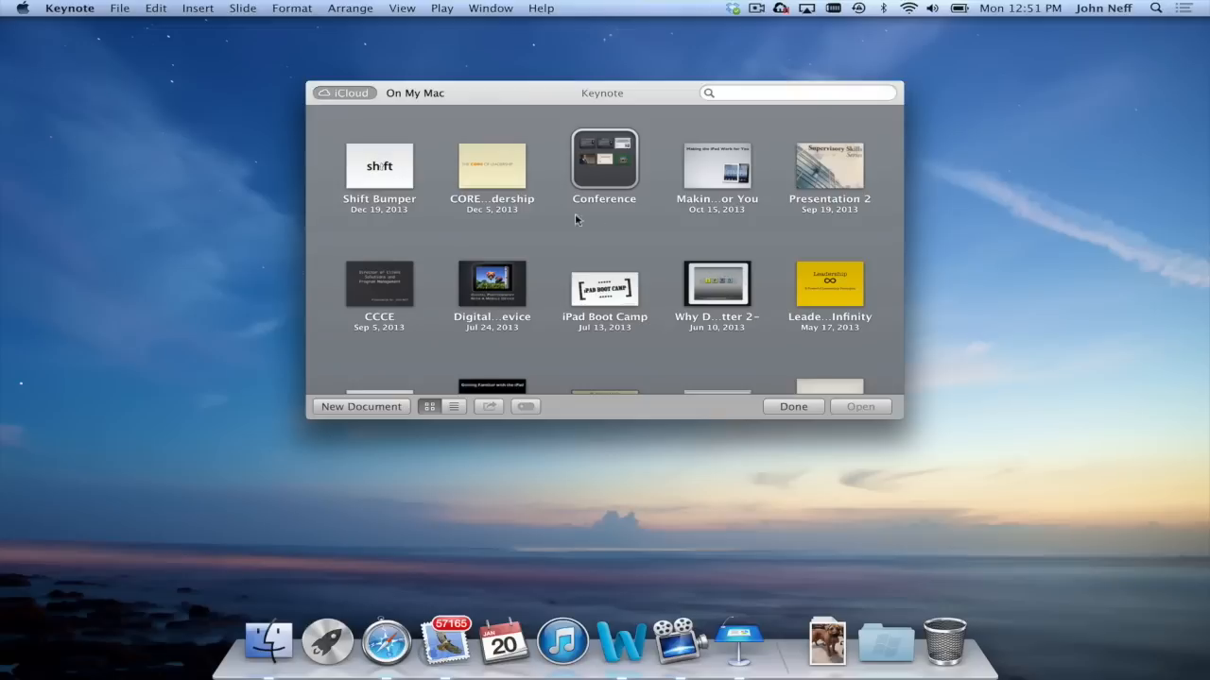
mouse_move(726, 643)
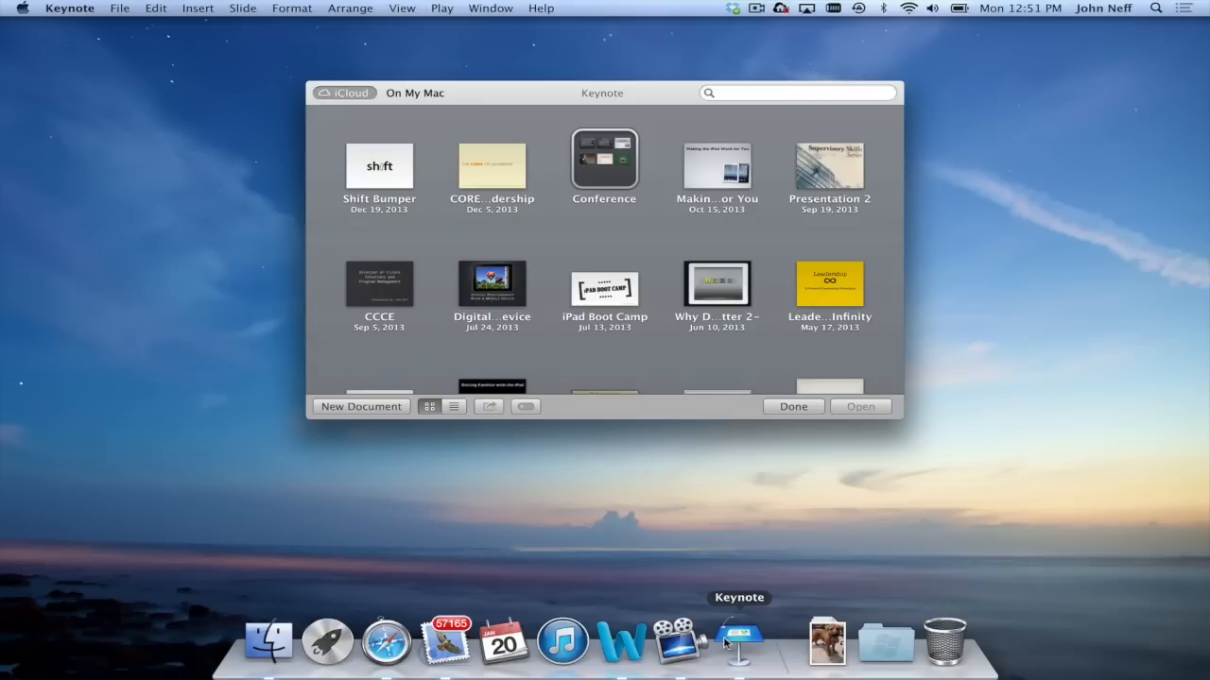
Step: Set Keynote to Keep in Dock, then quit it so the desktop shows
right_click(739, 641)
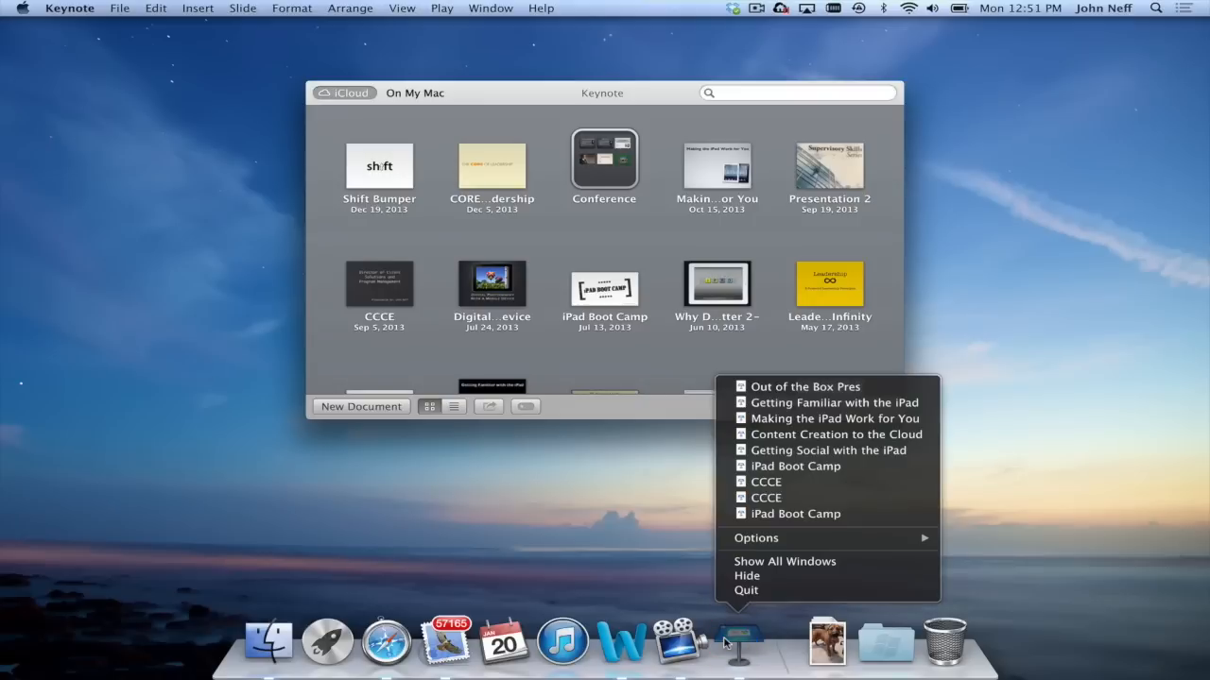
mouse_move(766, 556)
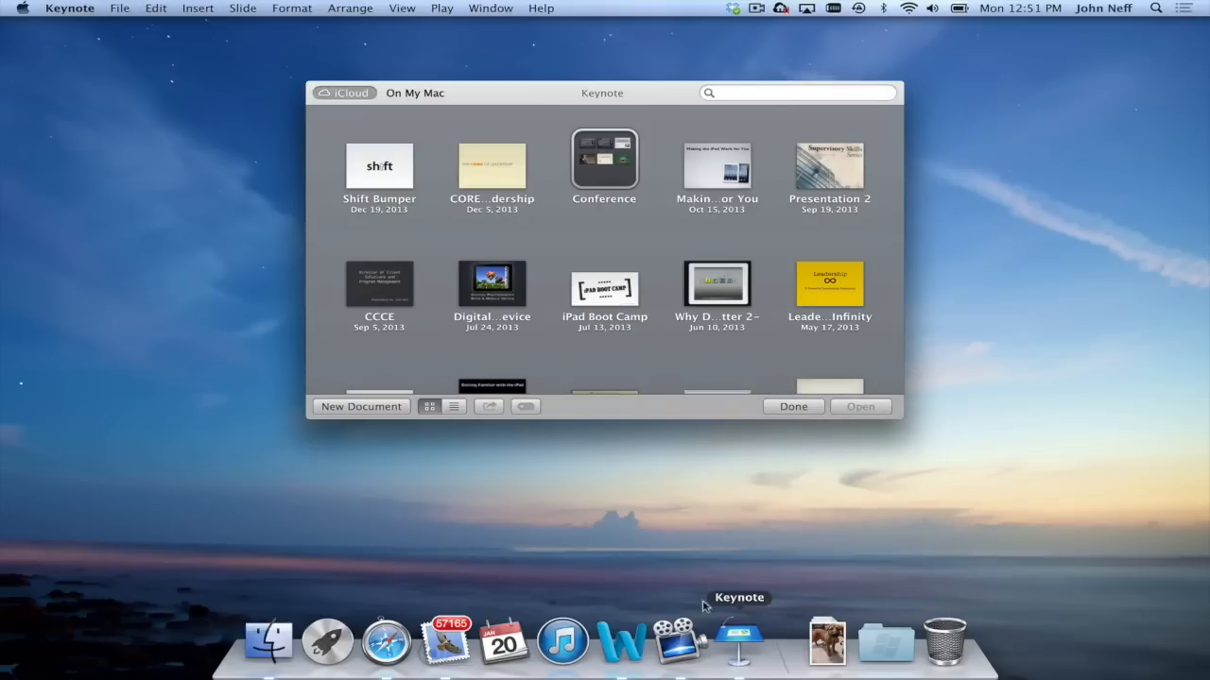
mouse_move(722, 639)
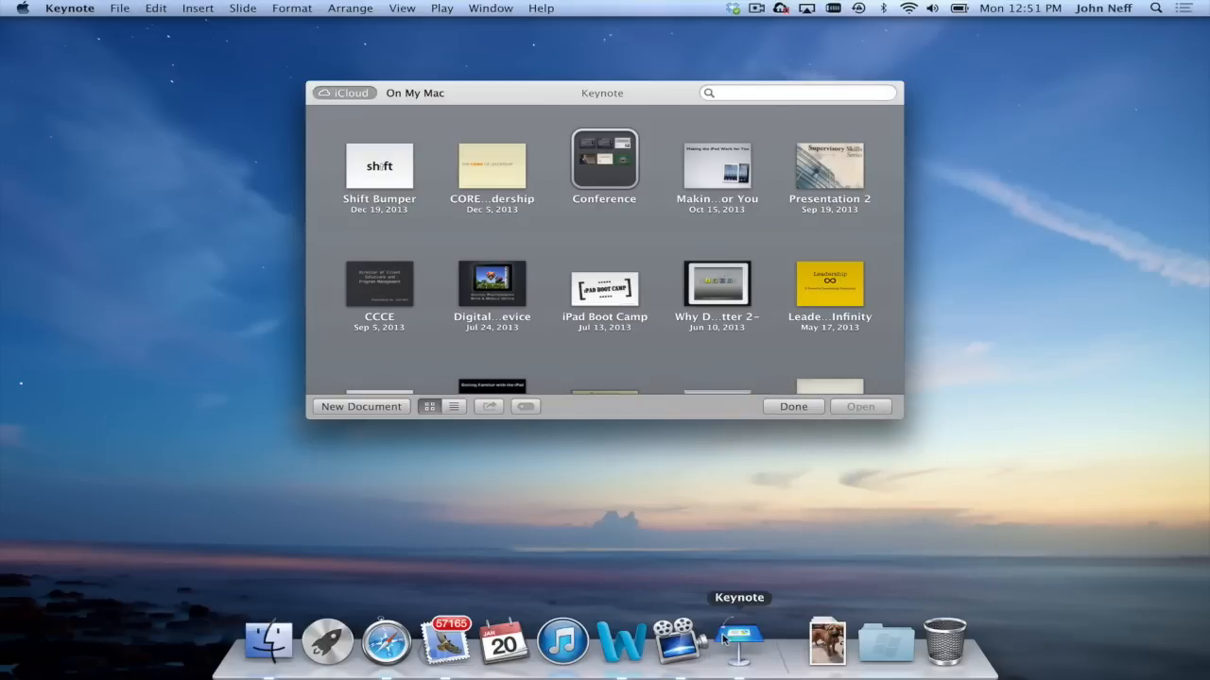
click(792, 404)
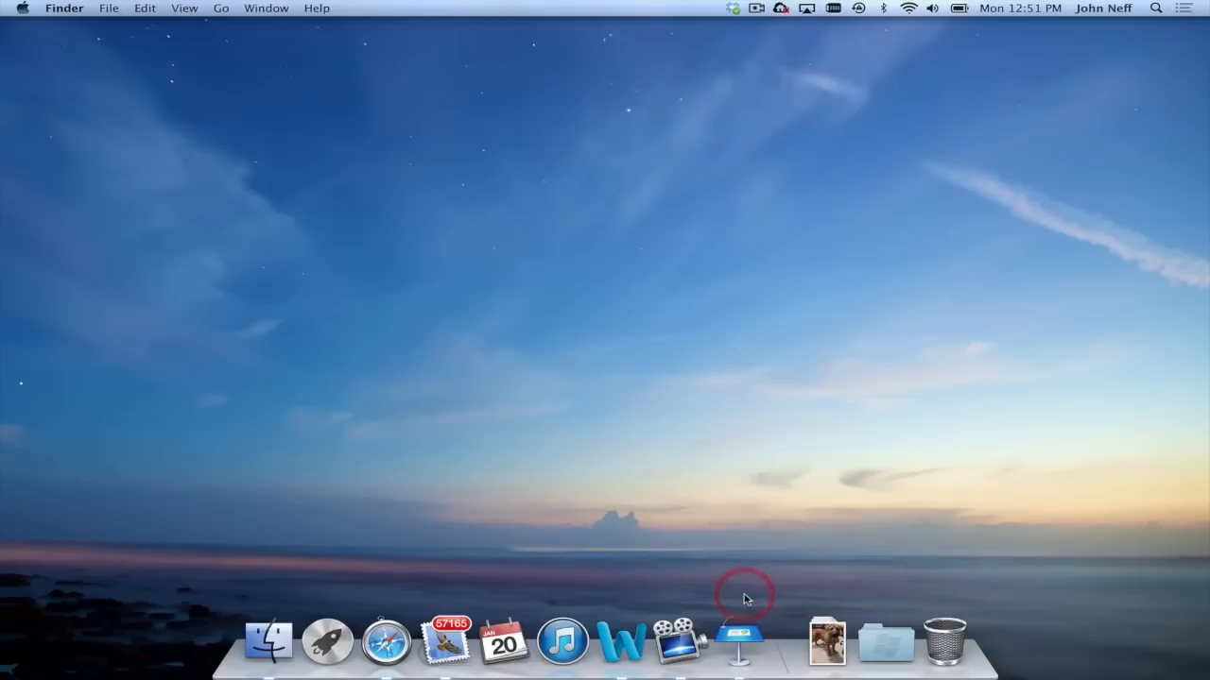
mouse_move(741, 643)
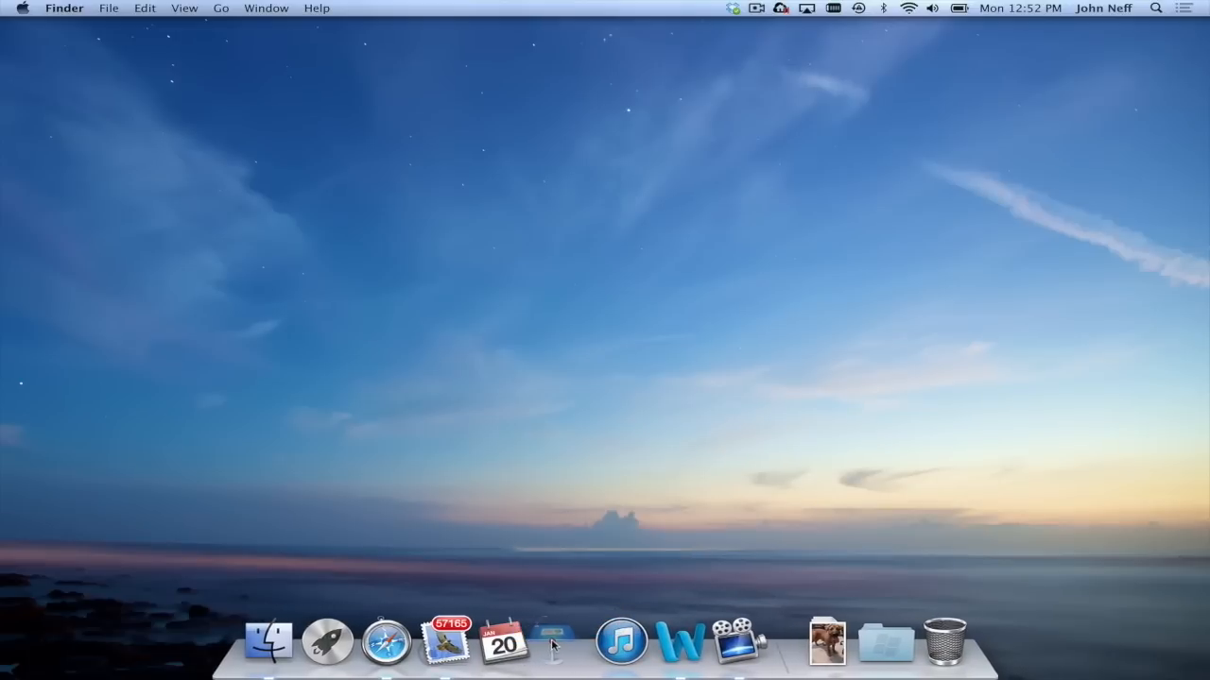
mouse_move(563, 641)
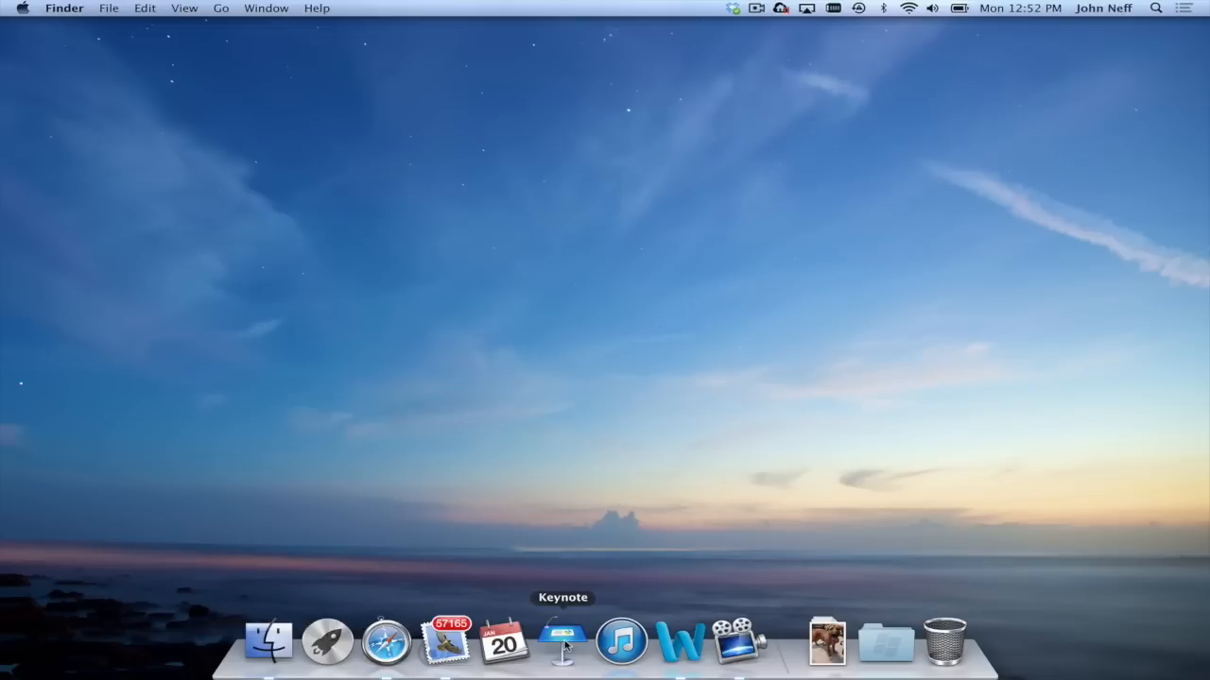